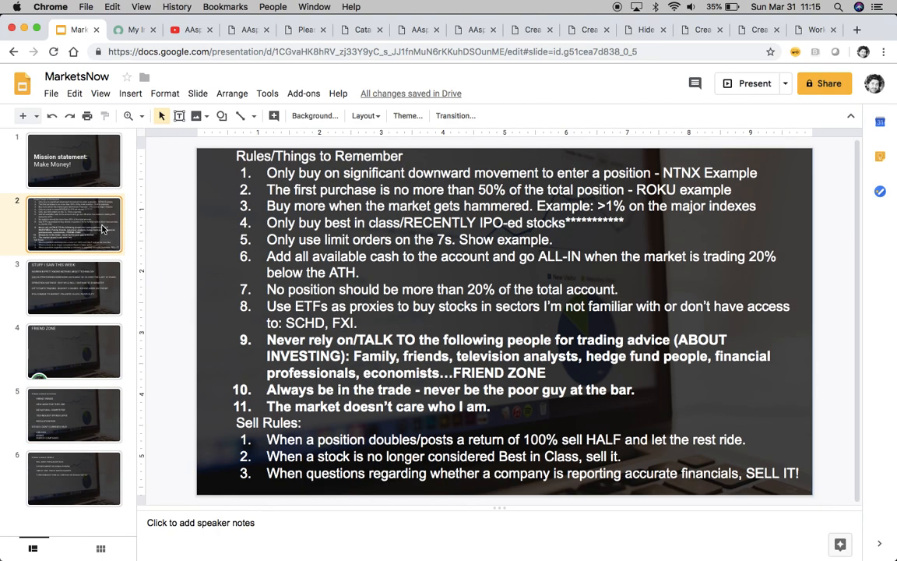
# - View the MarketsNow slides on this week's notes, then the stock criteria slide
pyautogui.click(74, 287)
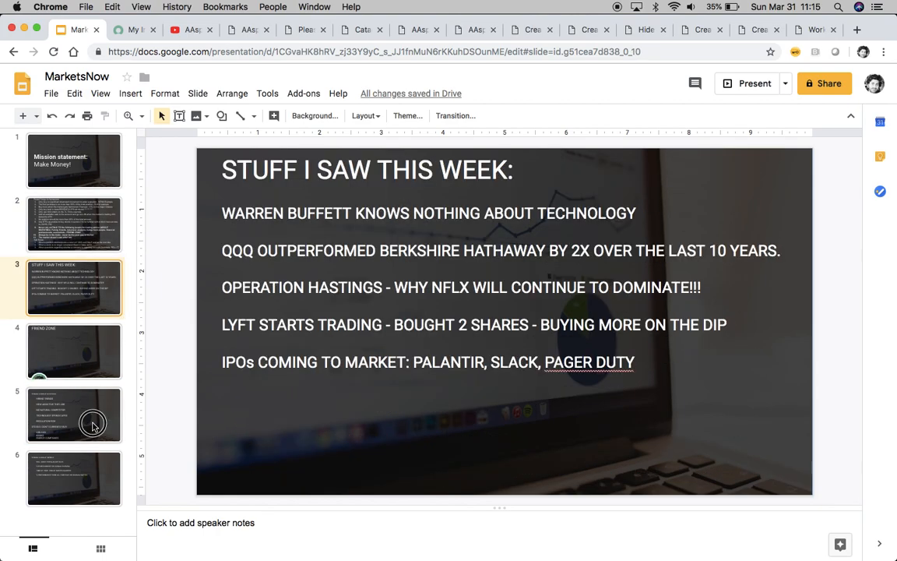
pyautogui.click(74, 414)
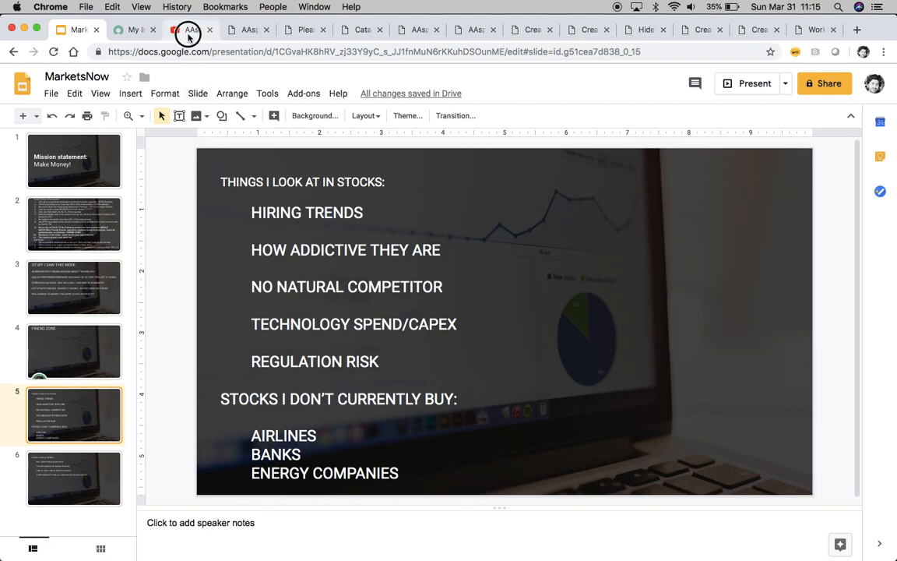
# - Show the AAspenNow Solutions YouTube channel home page with its featured video
pyautogui.click(191, 30)
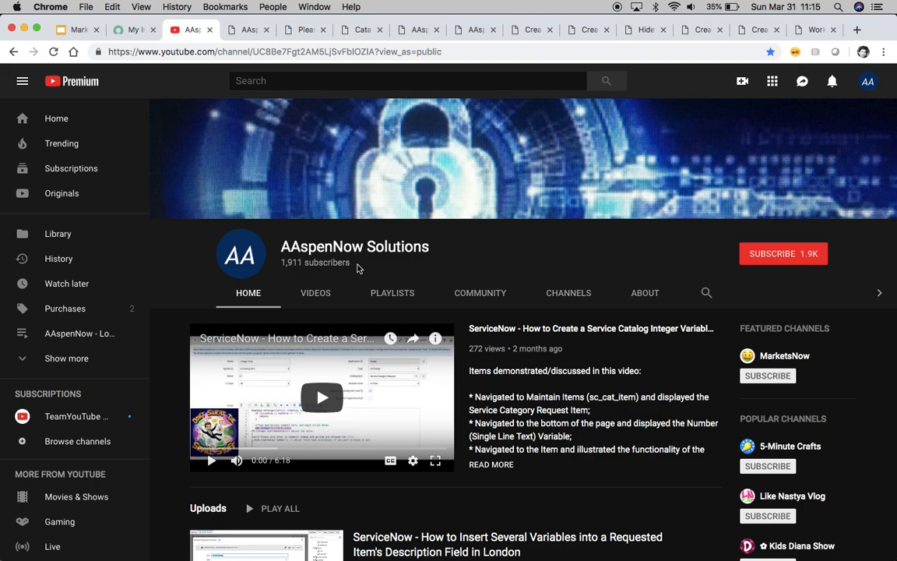
pyautogui.moveTo(795, 298)
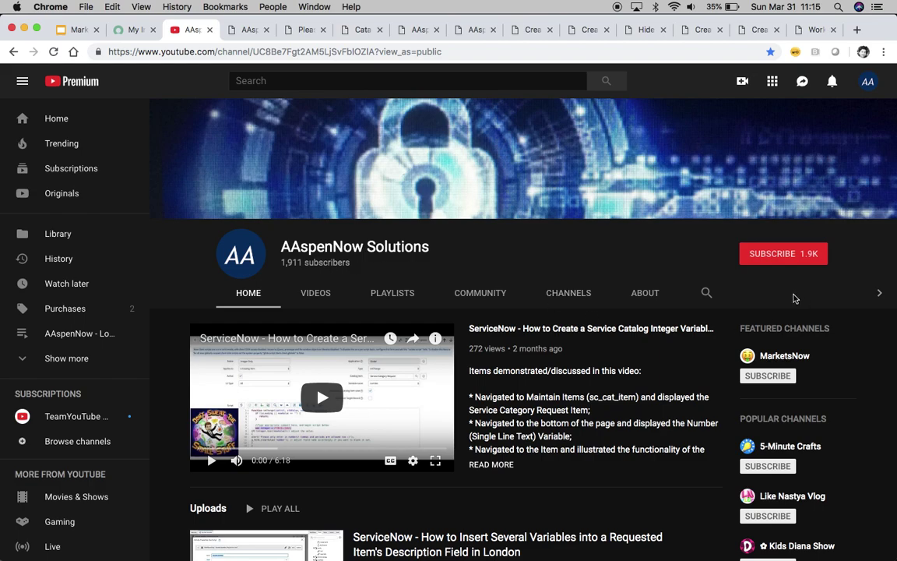
pyautogui.moveTo(851, 291)
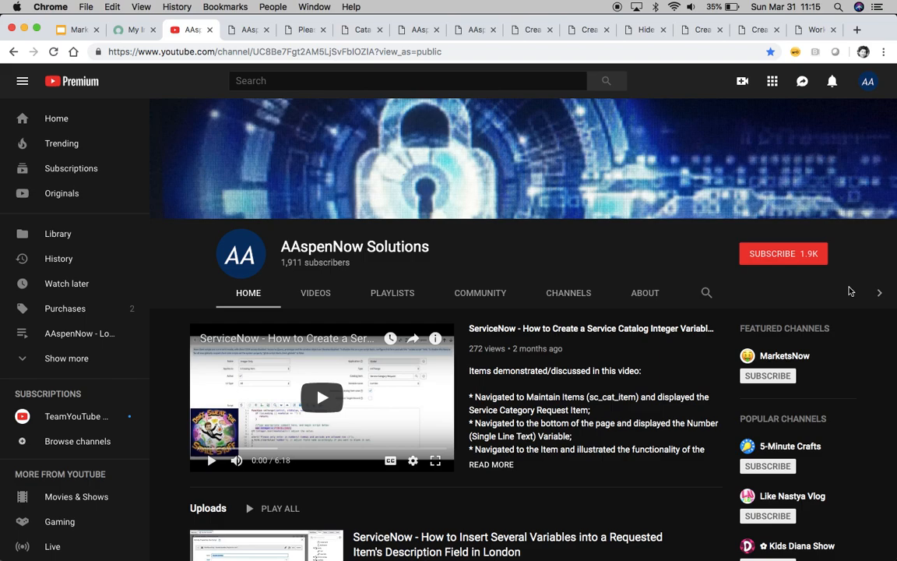
pyautogui.moveTo(352, 218)
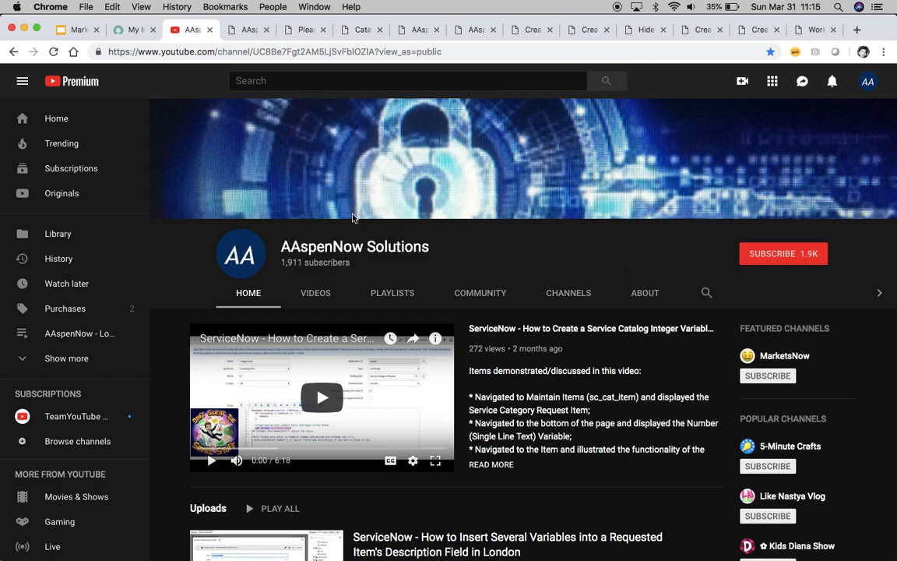
# - Bring up the AAspen Contact Info order form filled with name, phone, email and address
pyautogui.click(248, 30)
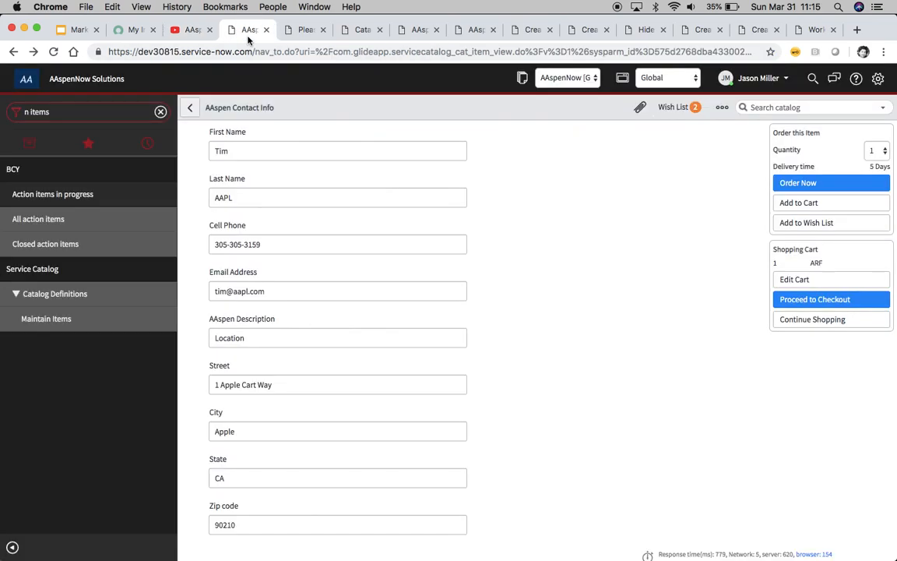
pyautogui.moveTo(309, 144)
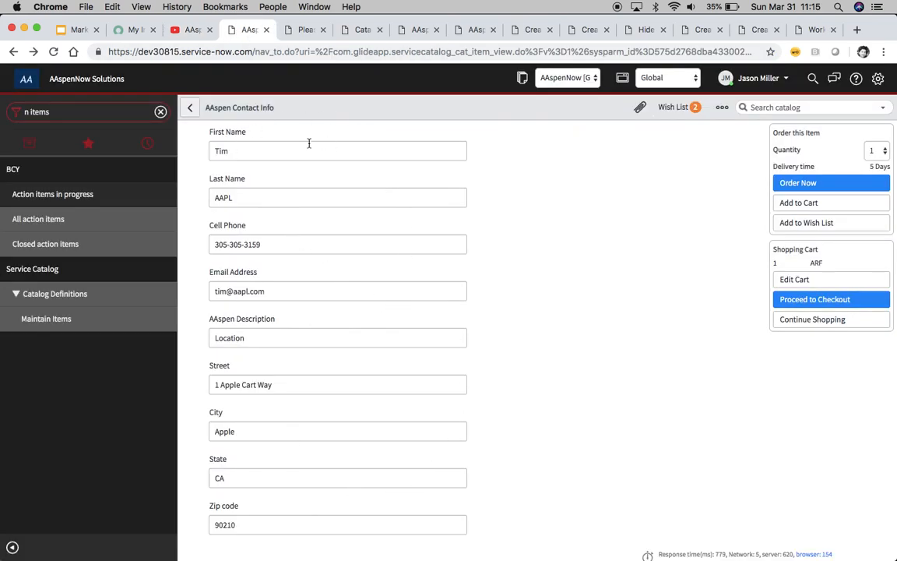
pyautogui.moveTo(494, 380)
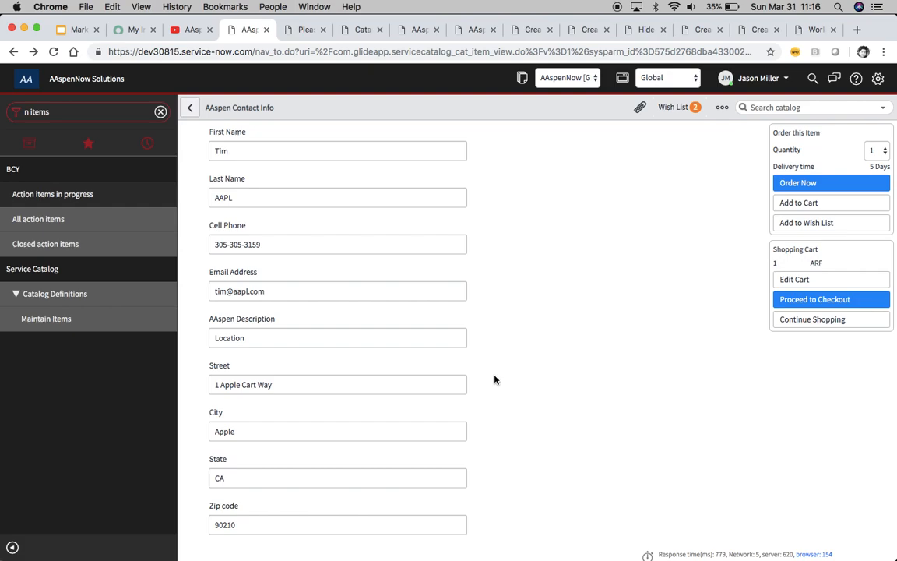
pyautogui.moveTo(264, 144)
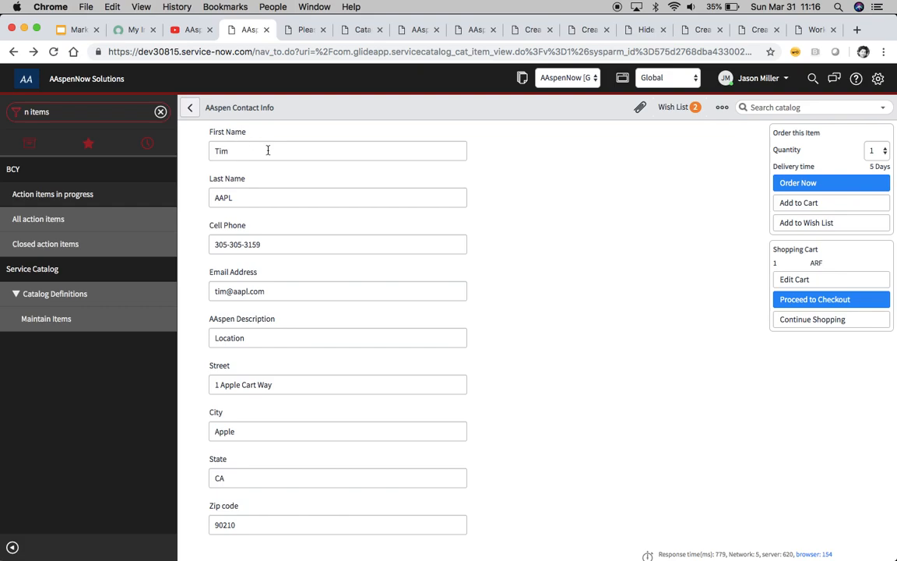
pyautogui.moveTo(237, 153)
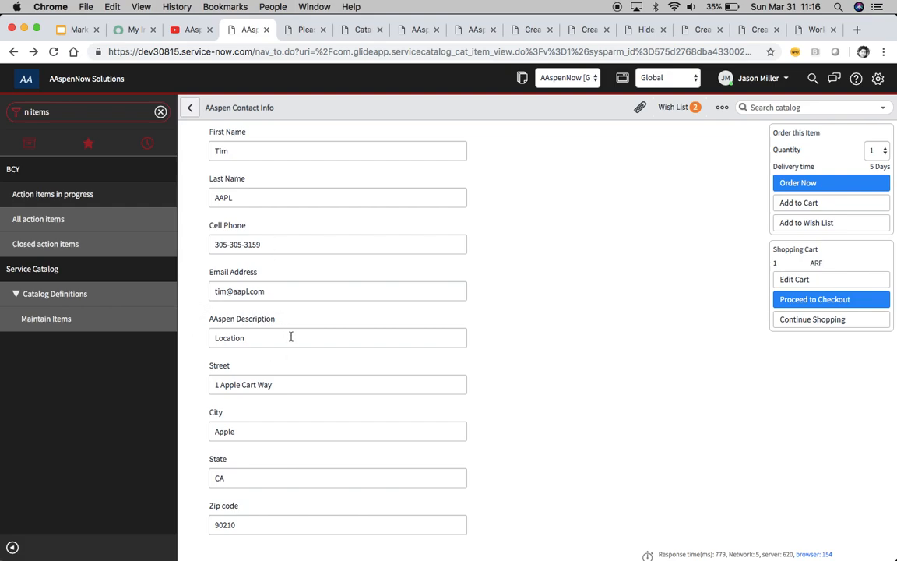
pyautogui.moveTo(327, 362)
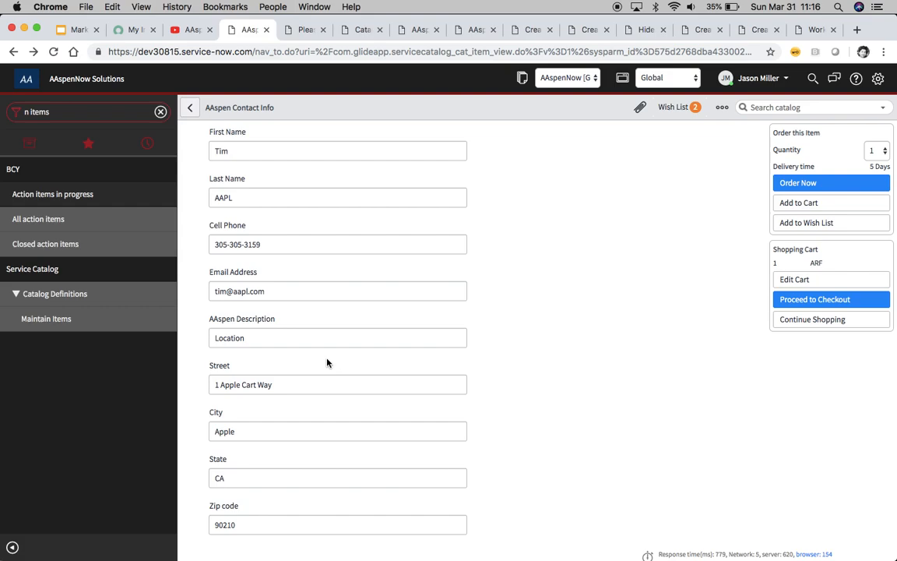
pyautogui.moveTo(259, 375)
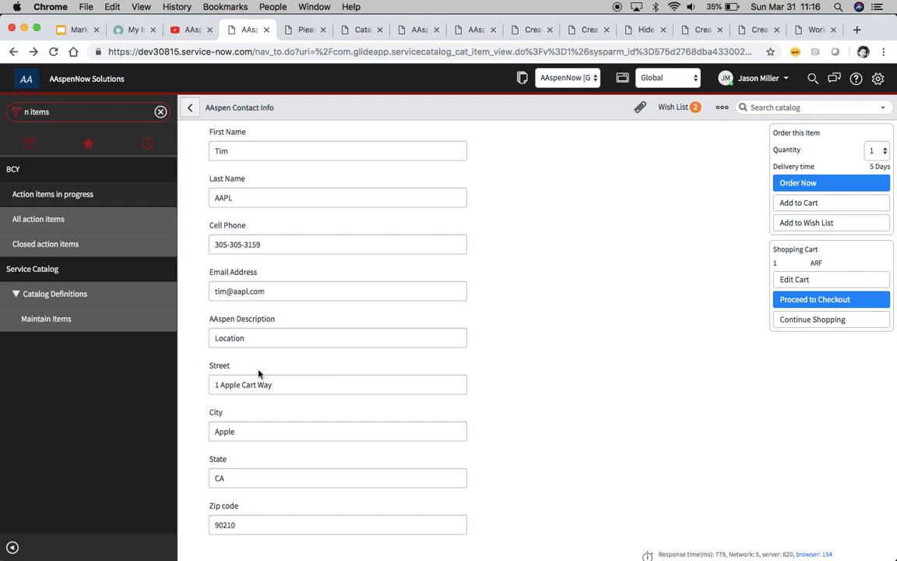
pyautogui.moveTo(246, 458)
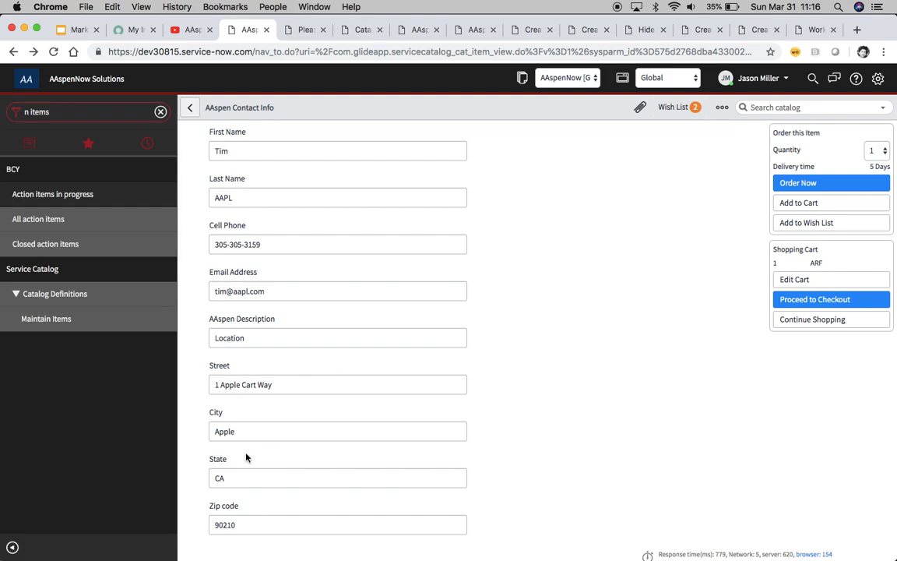
pyautogui.moveTo(604, 222)
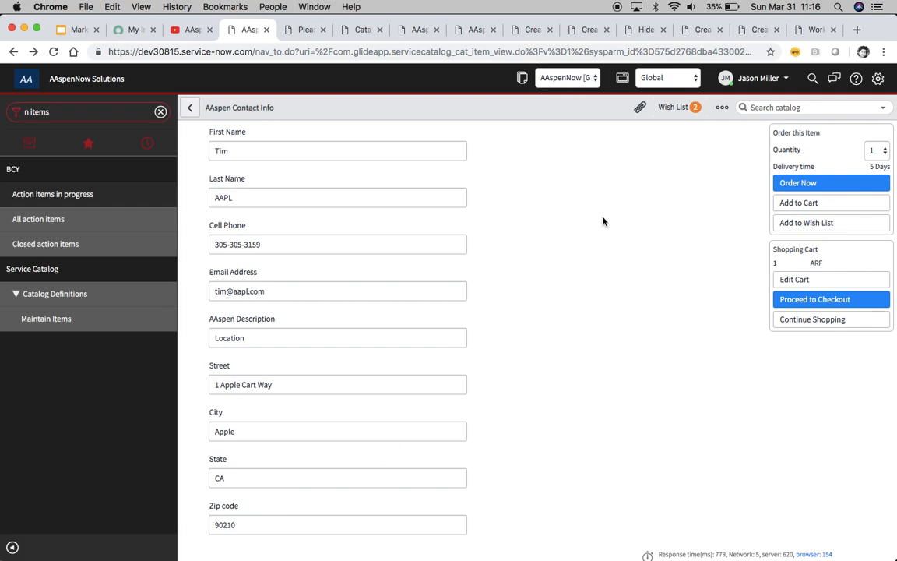
pyautogui.moveTo(797, 182)
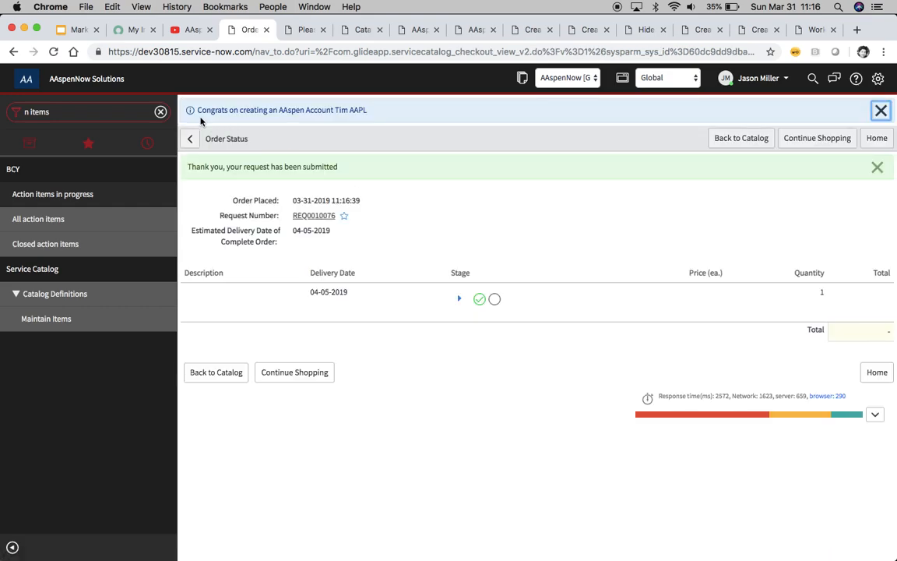
pyautogui.moveTo(337, 123)
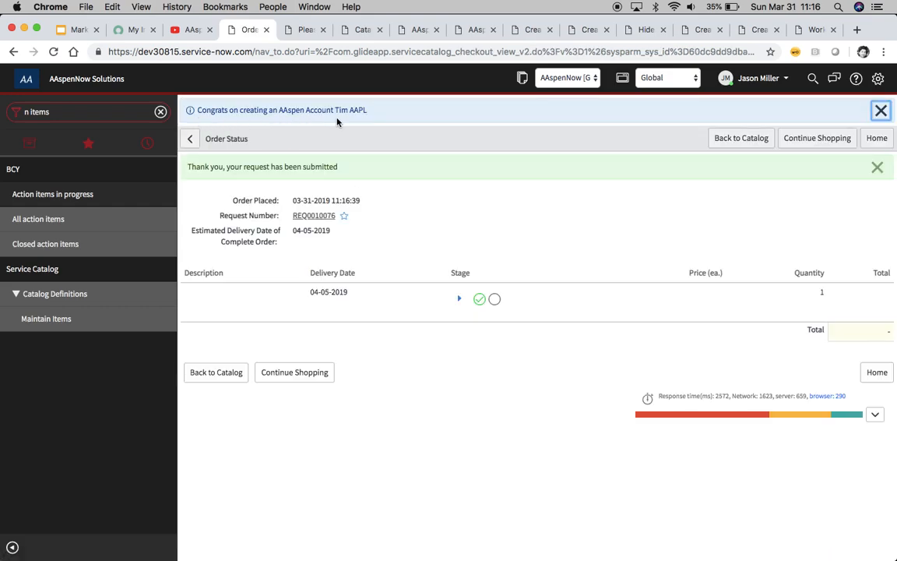
pyautogui.moveTo(395, 219)
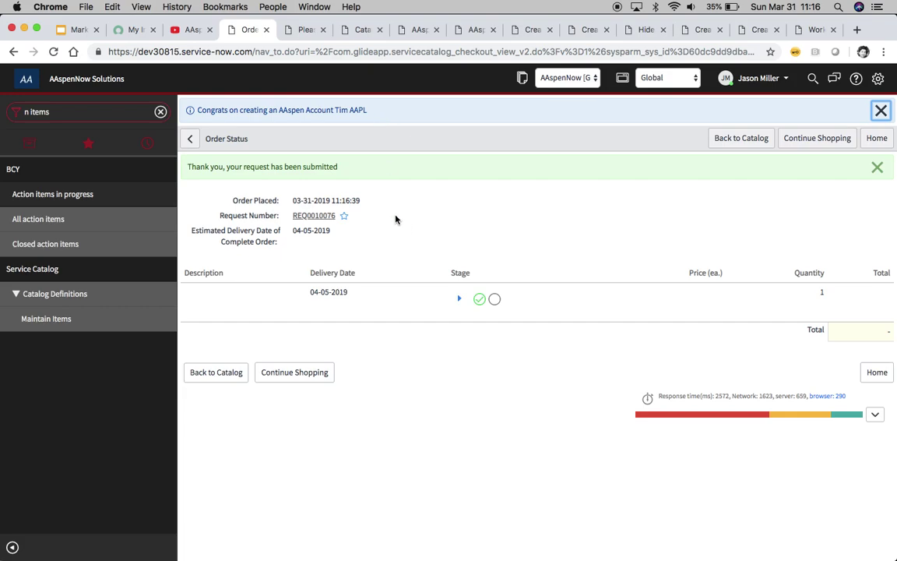
pyautogui.moveTo(130, 151)
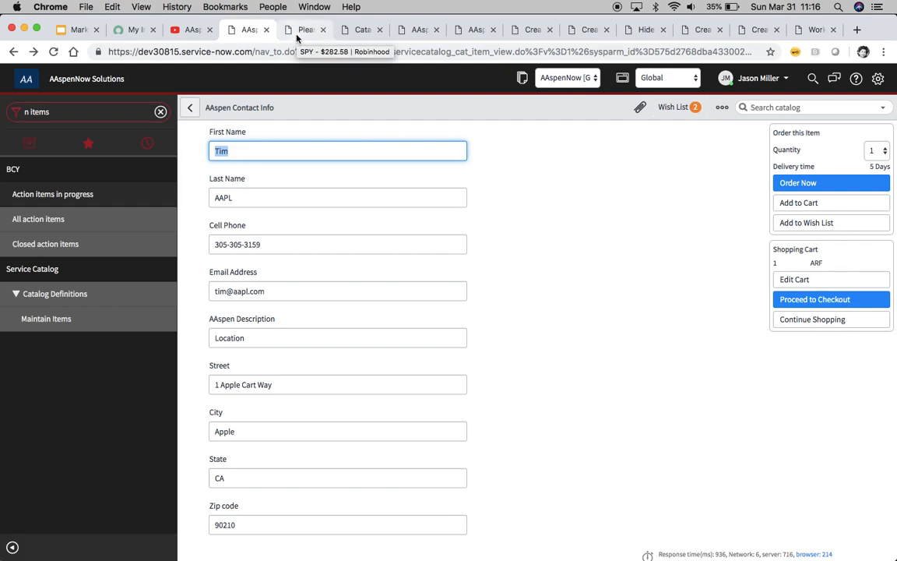
# - Show the catalog-created users list with Tim AAPL and Tim APPLE
pyautogui.click(305, 29)
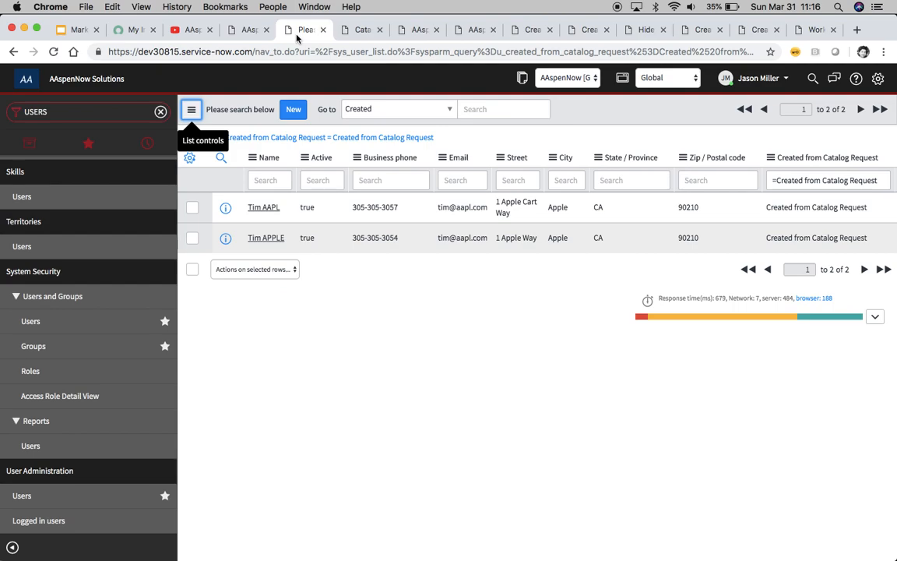
pyautogui.moveTo(363, 57)
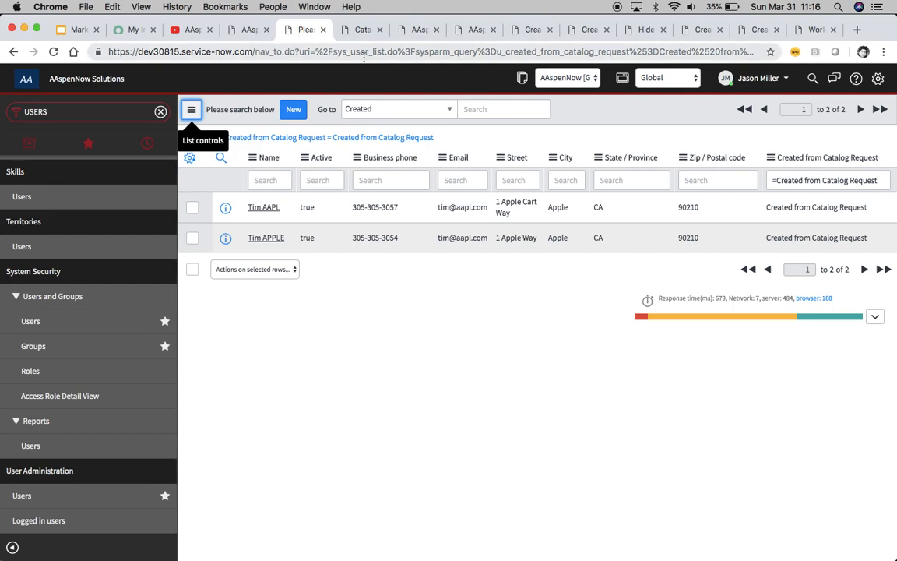
pyautogui.moveTo(607, 118)
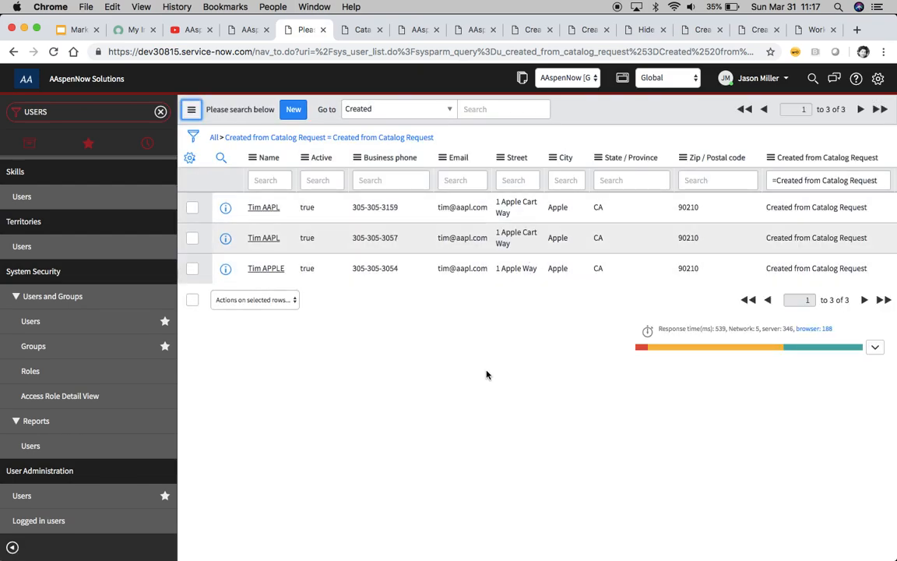
pyautogui.moveTo(631, 237)
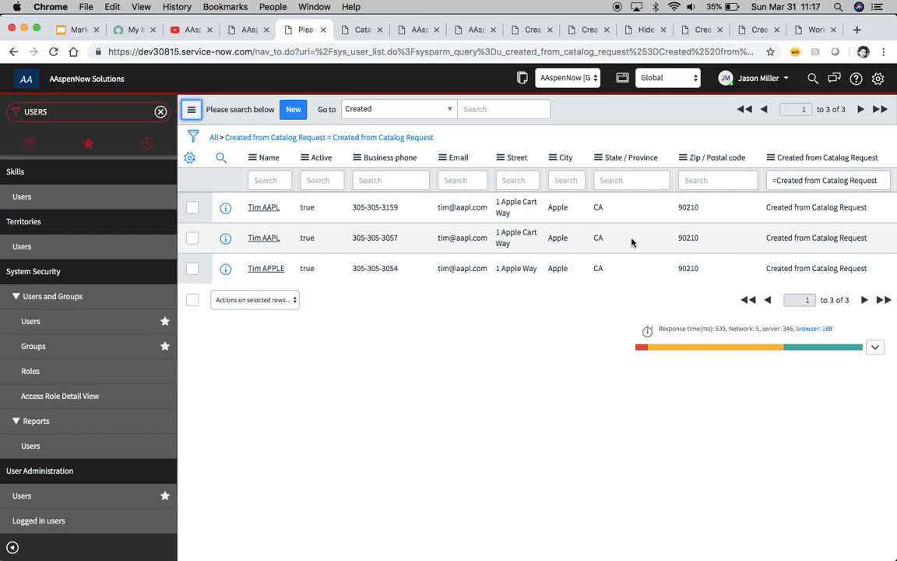
pyautogui.moveTo(758, 267)
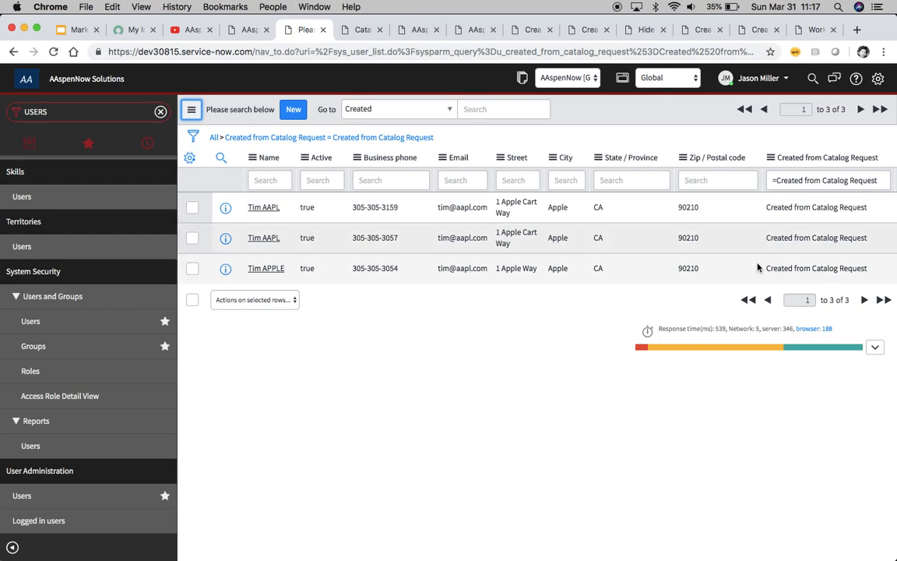
pyautogui.moveTo(758, 254)
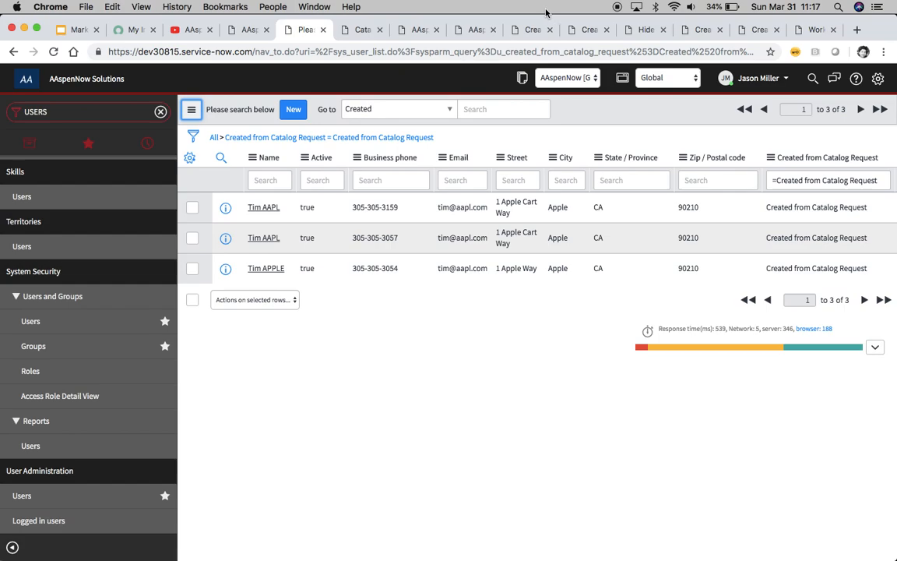
# - Open AAspen Contact Info from the Catalog Items list and scroll to its ten variables
pyautogui.click(359, 29)
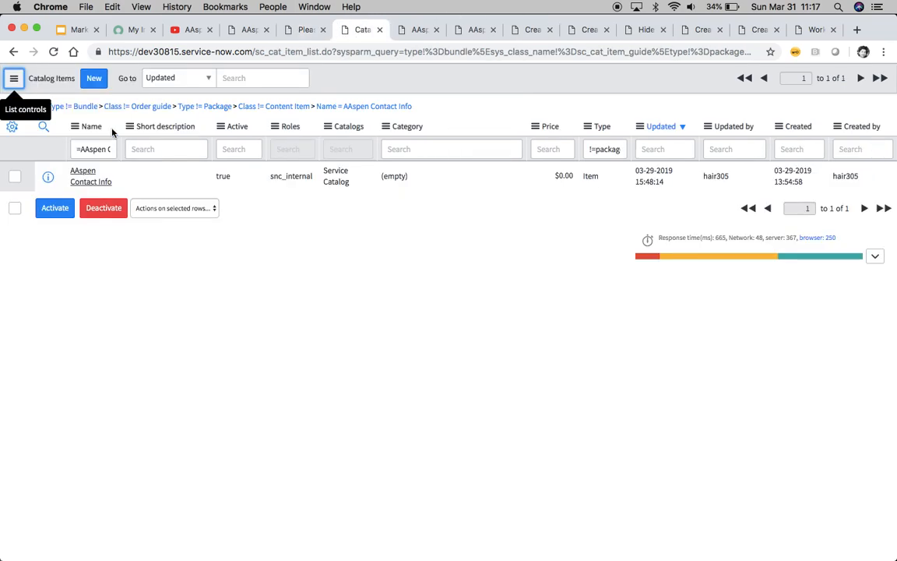
pyautogui.moveTo(103, 208)
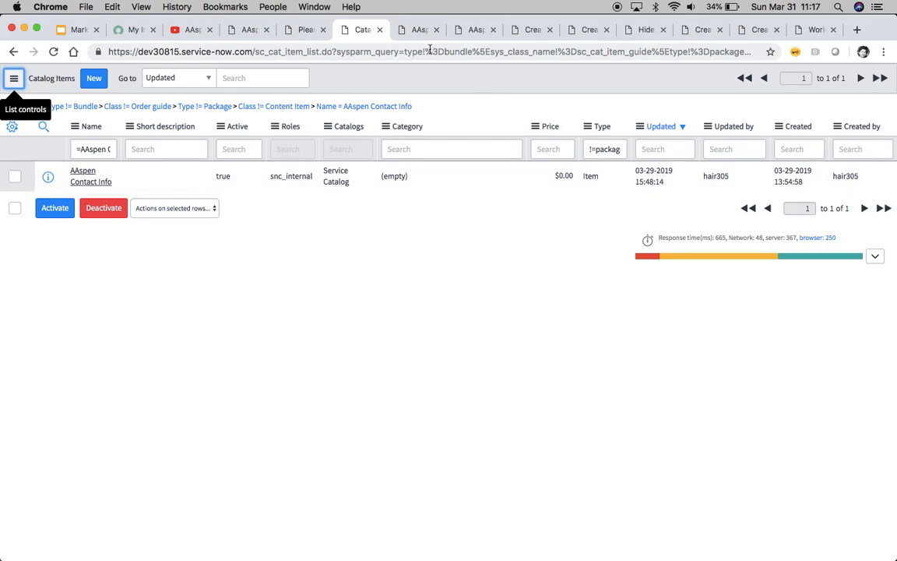
pyautogui.click(90, 176)
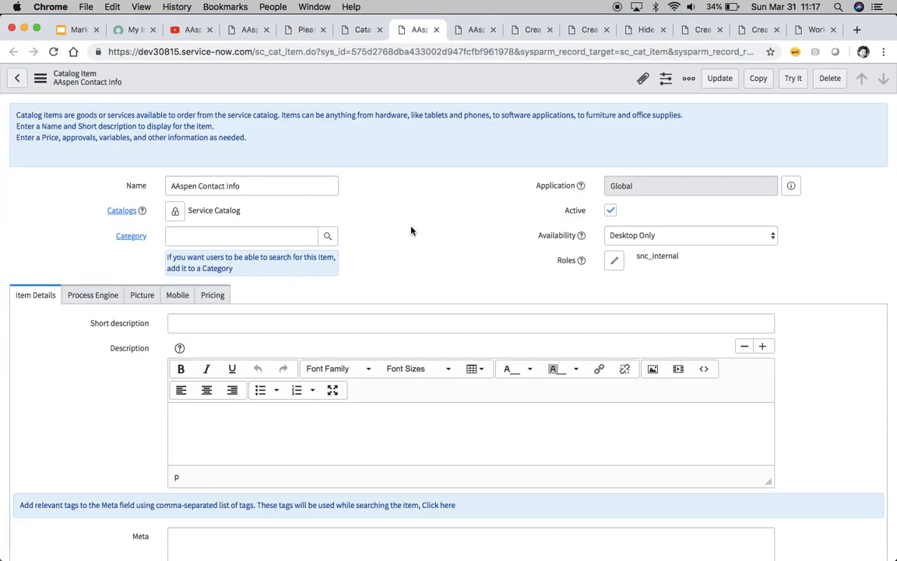
pyautogui.scroll(-3)
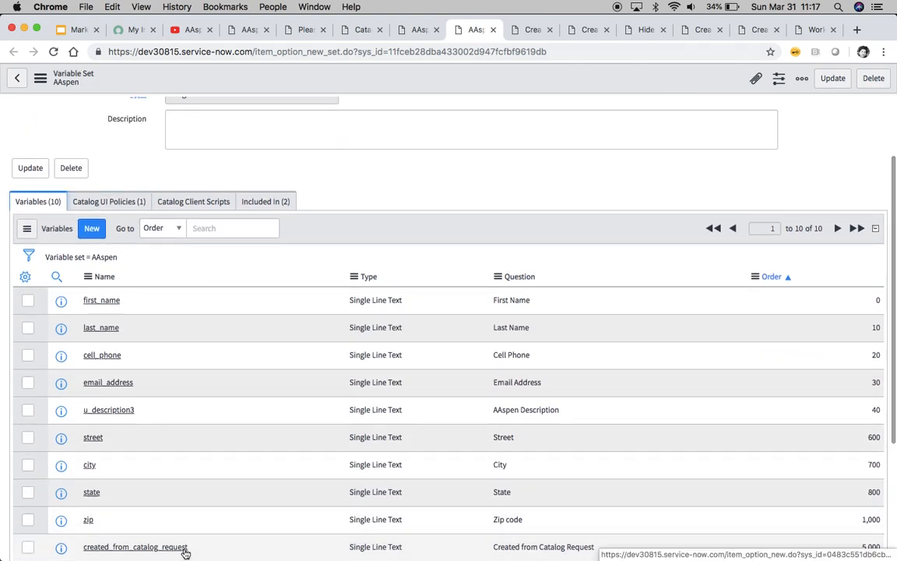
# - Show the AAspen variable set's Catalog UI Policies, listing the on-load Hide Fields policy
pyautogui.scroll(-3)
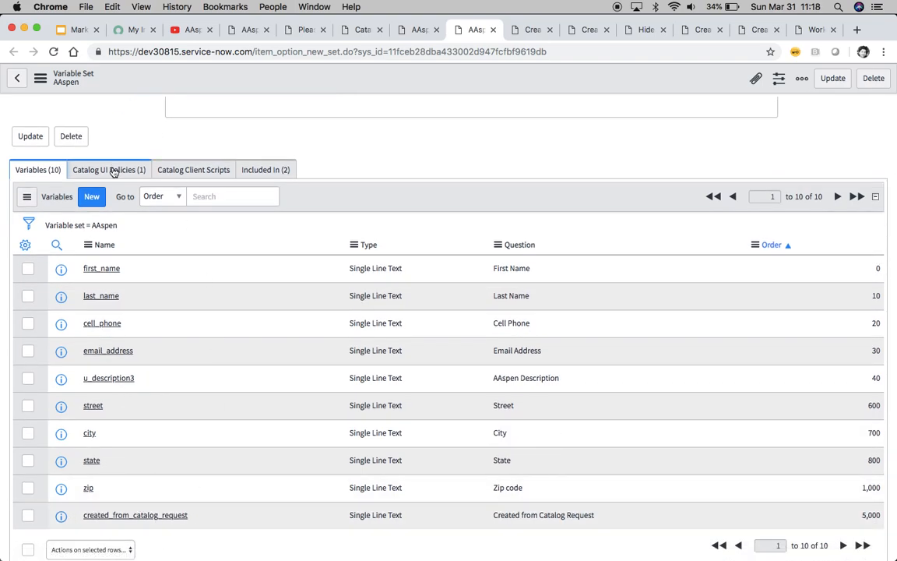
pyautogui.click(108, 170)
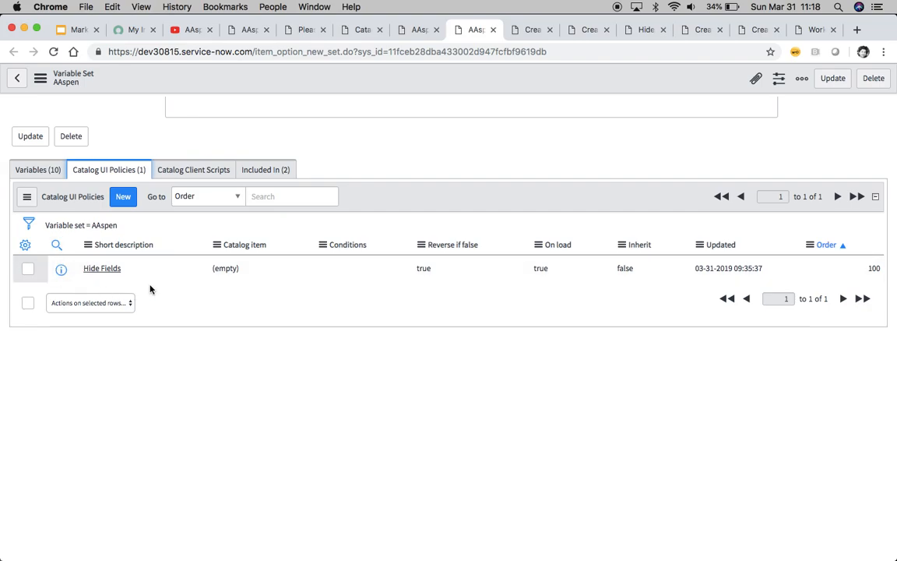
pyautogui.moveTo(272, 190)
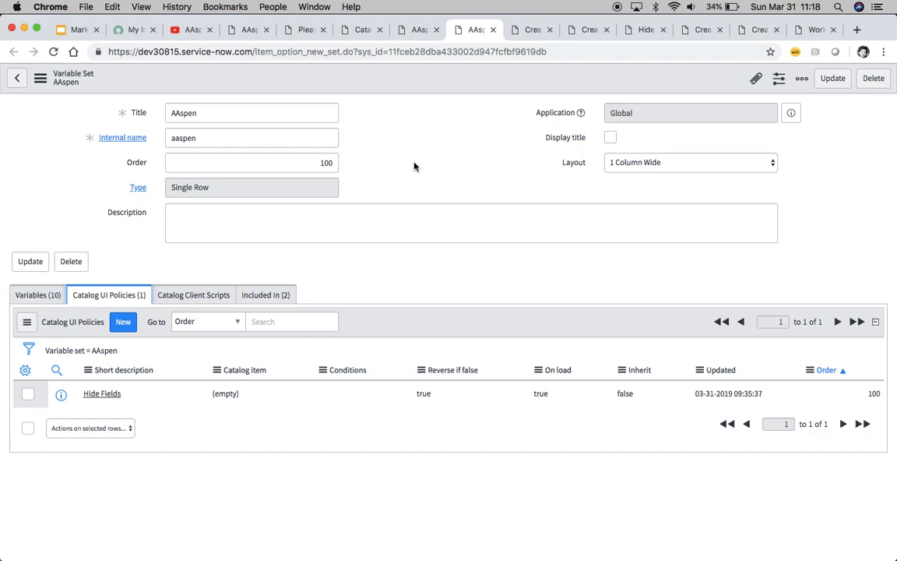
pyautogui.moveTo(334, 100)
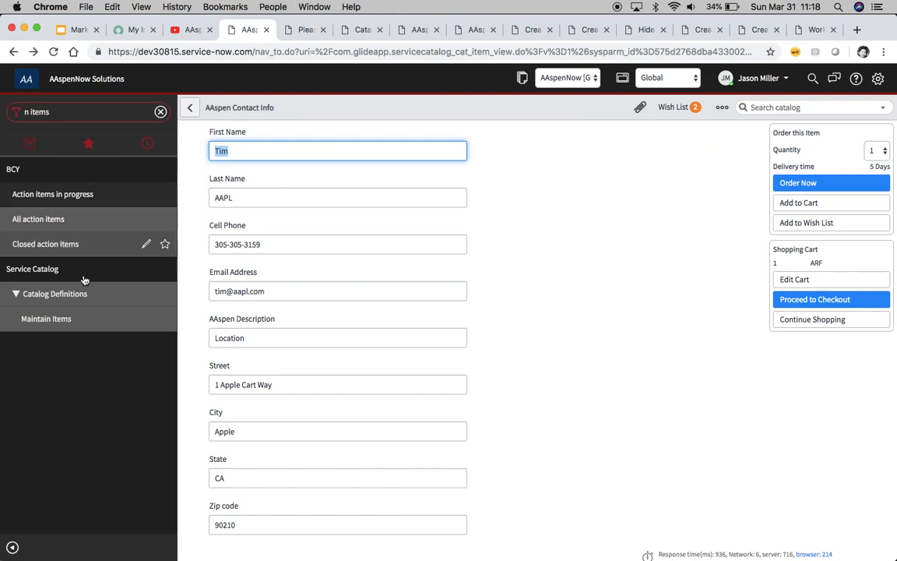
pyautogui.moveTo(93, 420)
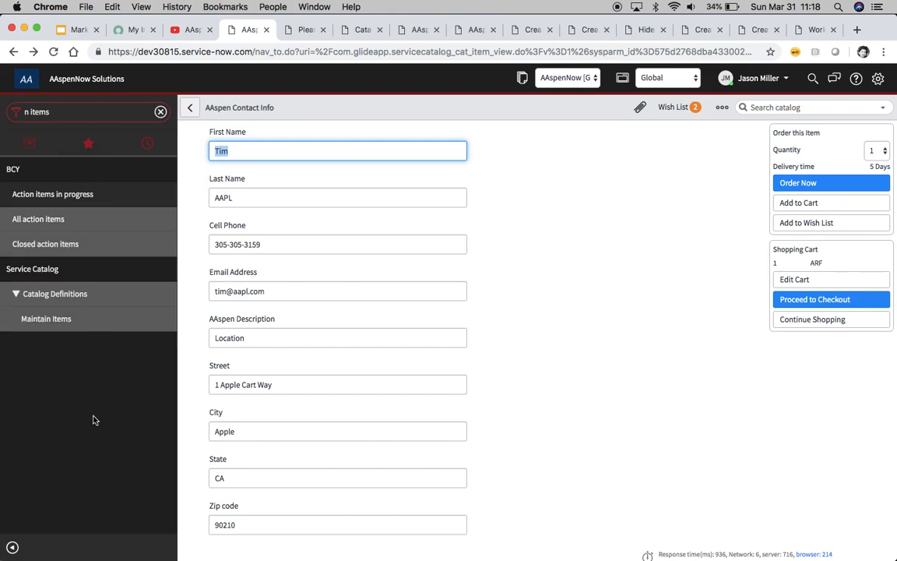
pyautogui.moveTo(59, 244)
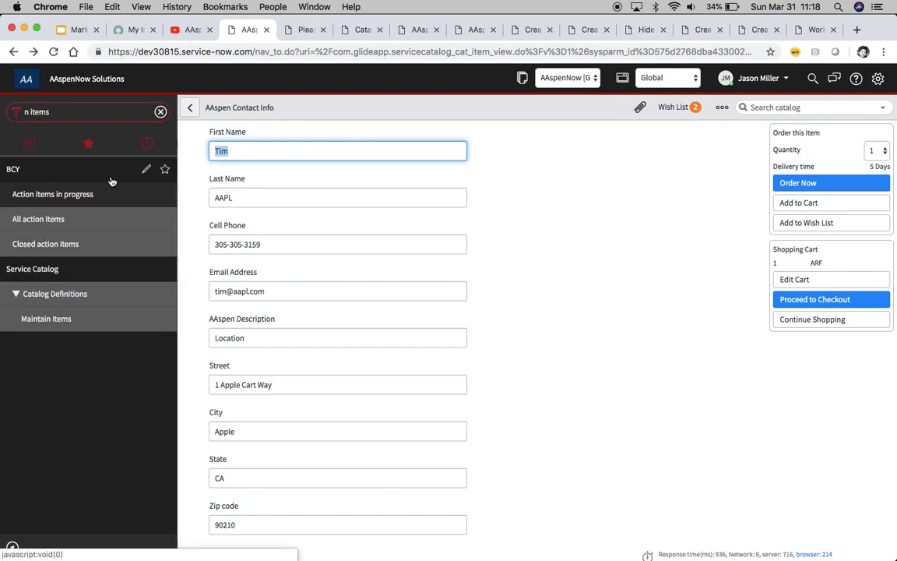
pyautogui.moveTo(77, 263)
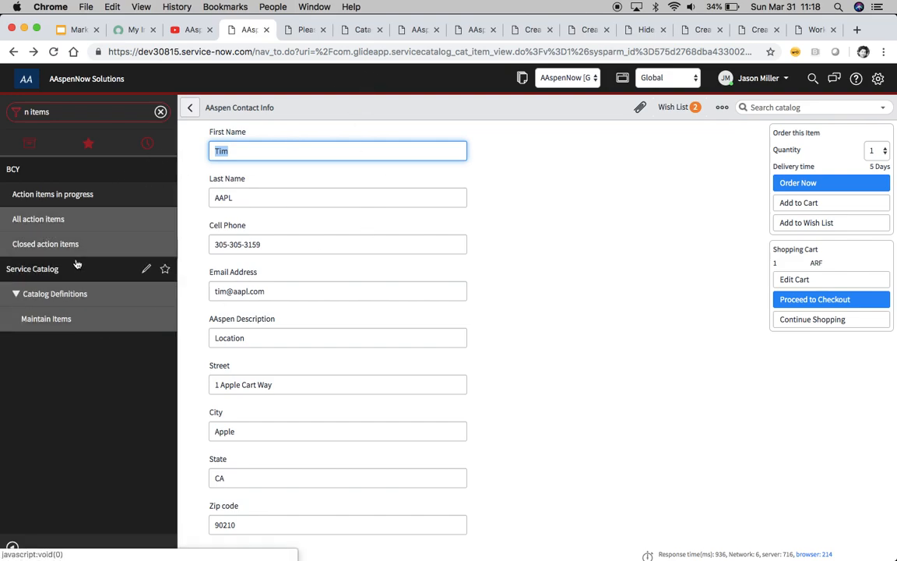
# - Bring up the Created from Catalog Request single-line text variable from the AAspen set
pyautogui.click(474, 30)
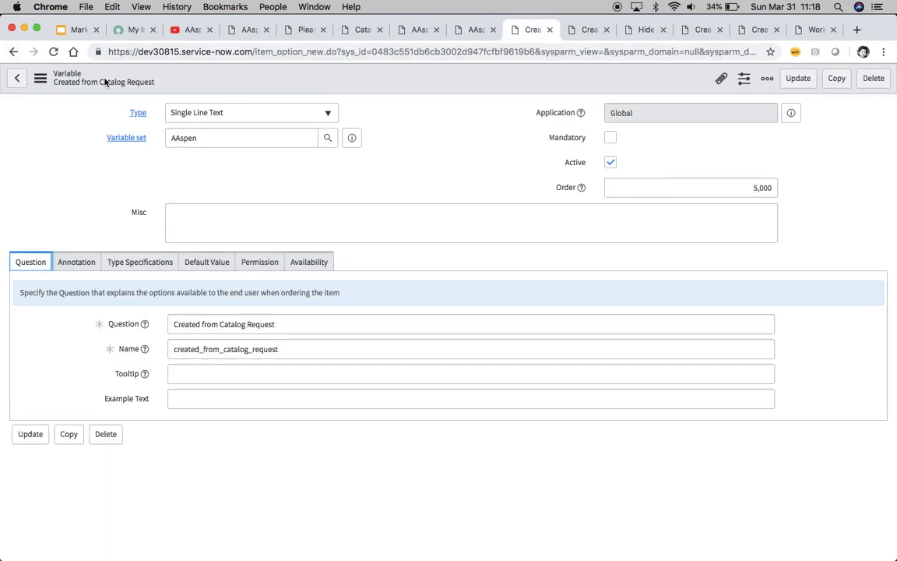
pyautogui.moveTo(301, 339)
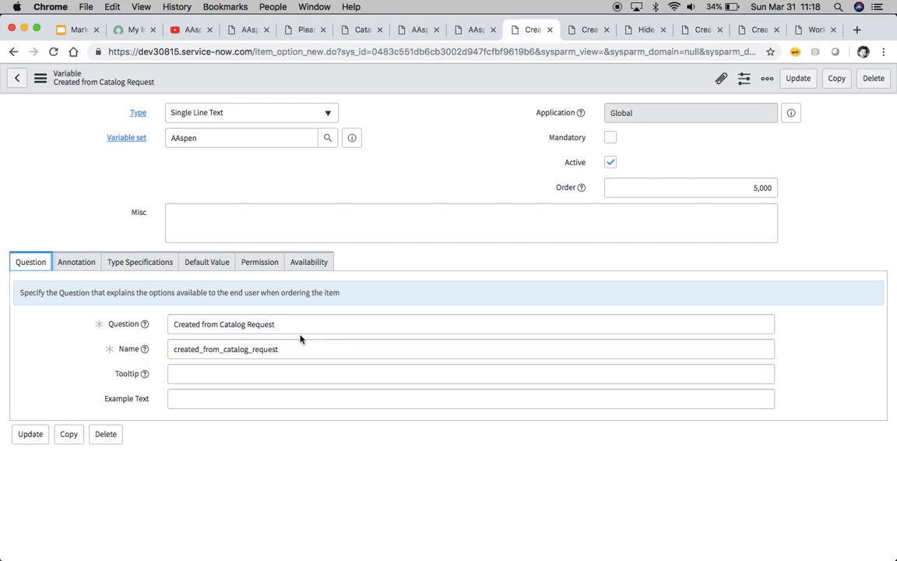
pyautogui.moveTo(206, 261)
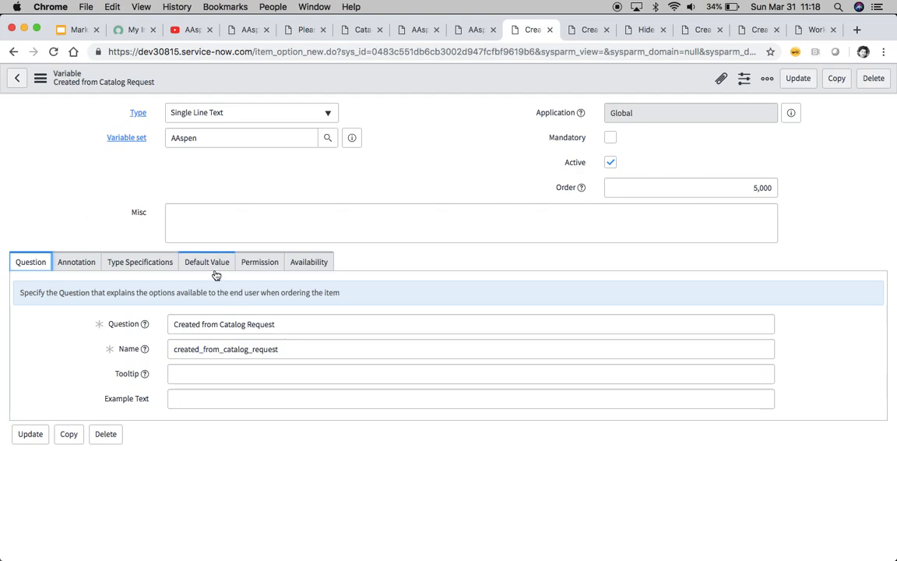
# - Confirm the default value 'Created from Catalog Request', then view the three catalog-created users
pyautogui.click(206, 261)
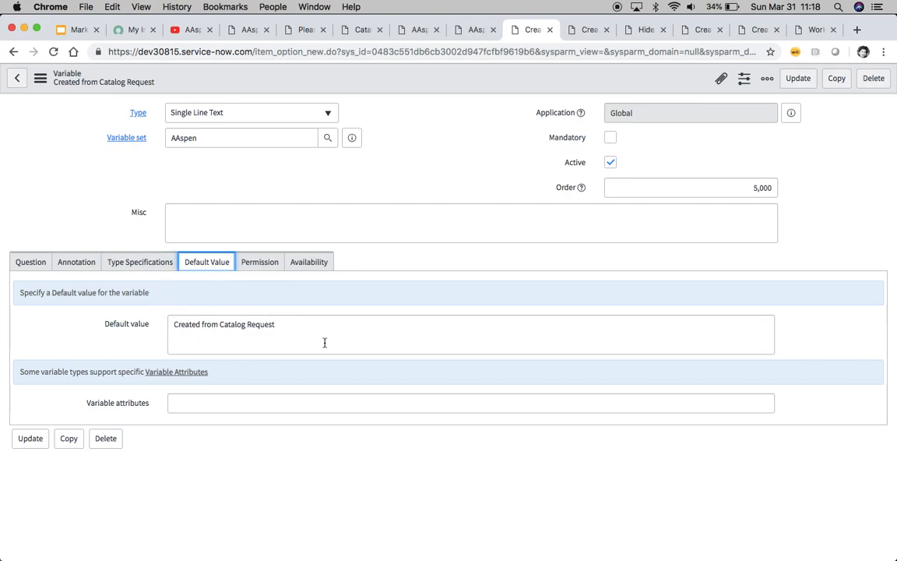
pyautogui.click(303, 29)
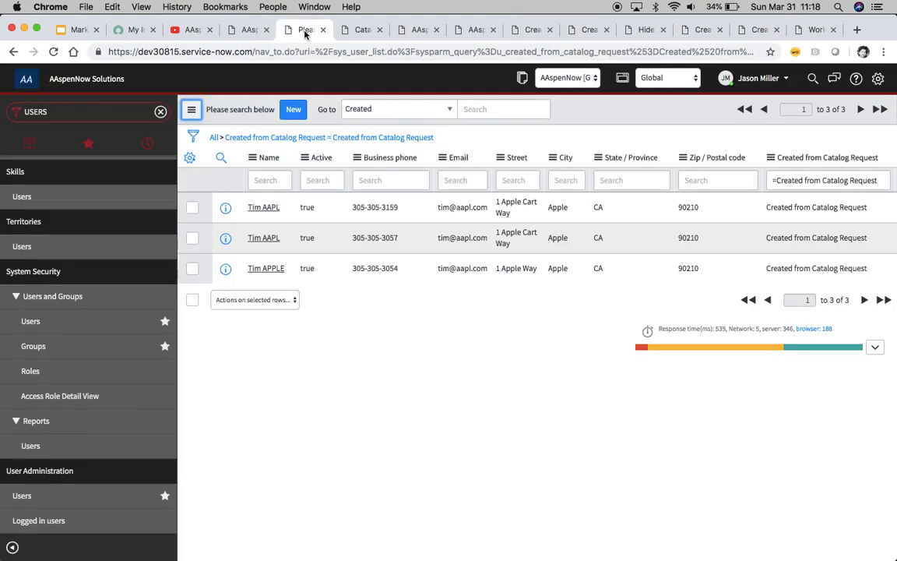
pyautogui.moveTo(190, 109)
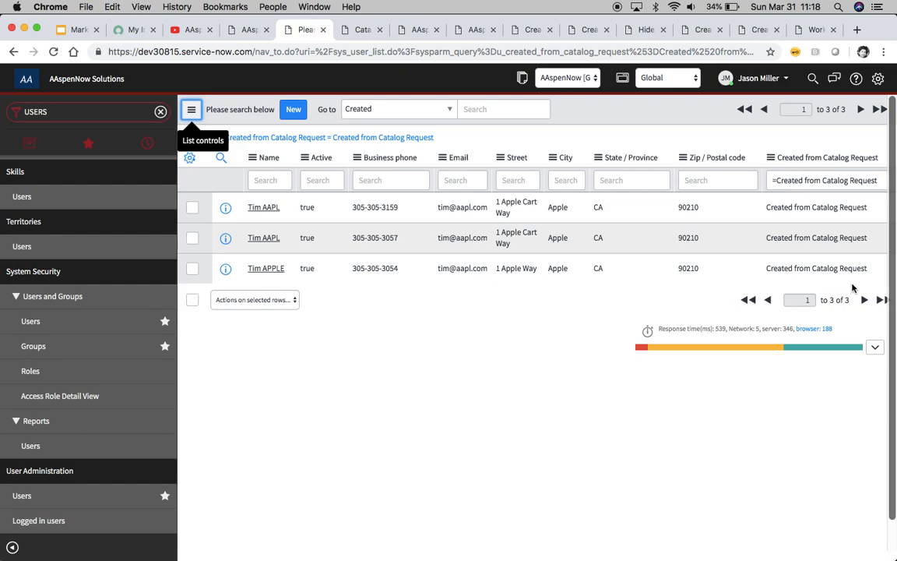
pyautogui.moveTo(786, 294)
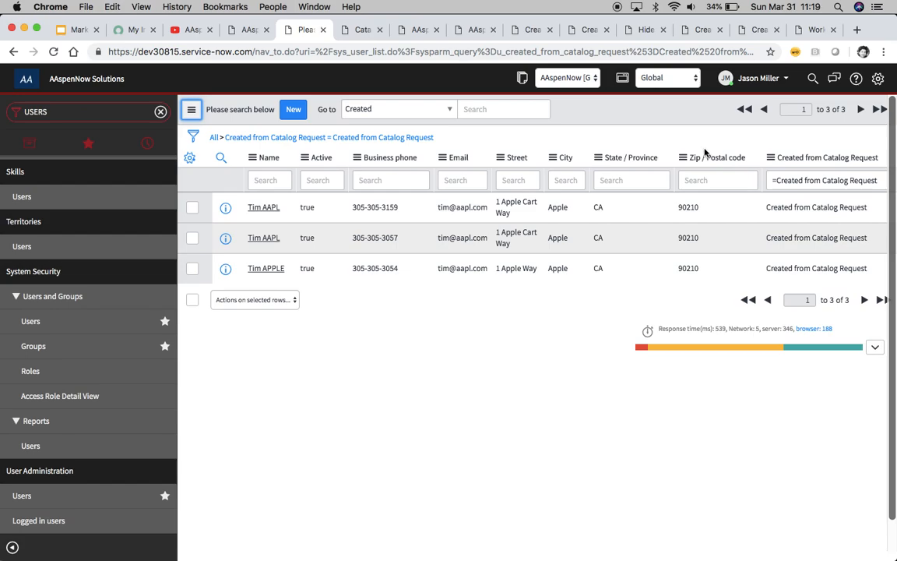
pyautogui.moveTo(535, 17)
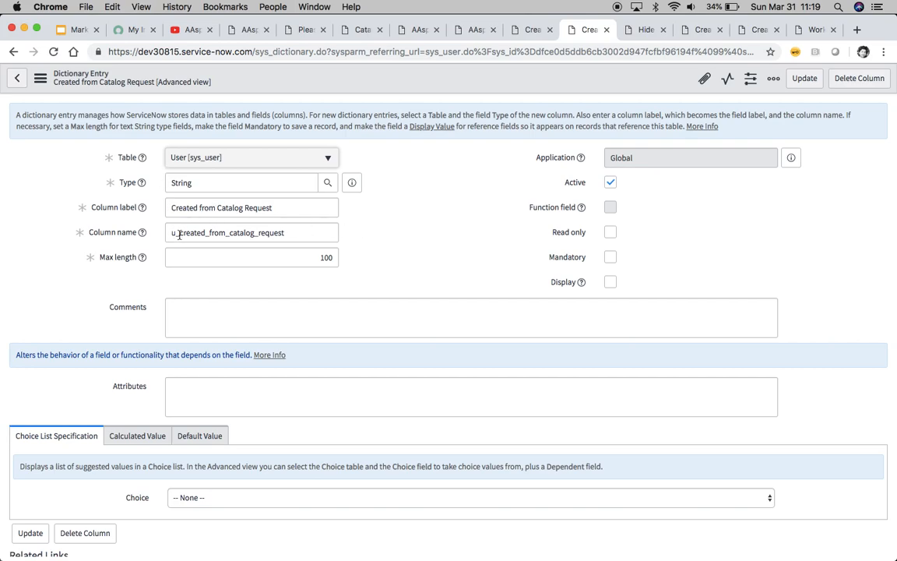
# - Open u_created_from_catalog_request's Default Value tab, showing an empty default and dynamic default unchecked
pyautogui.click(251, 232)
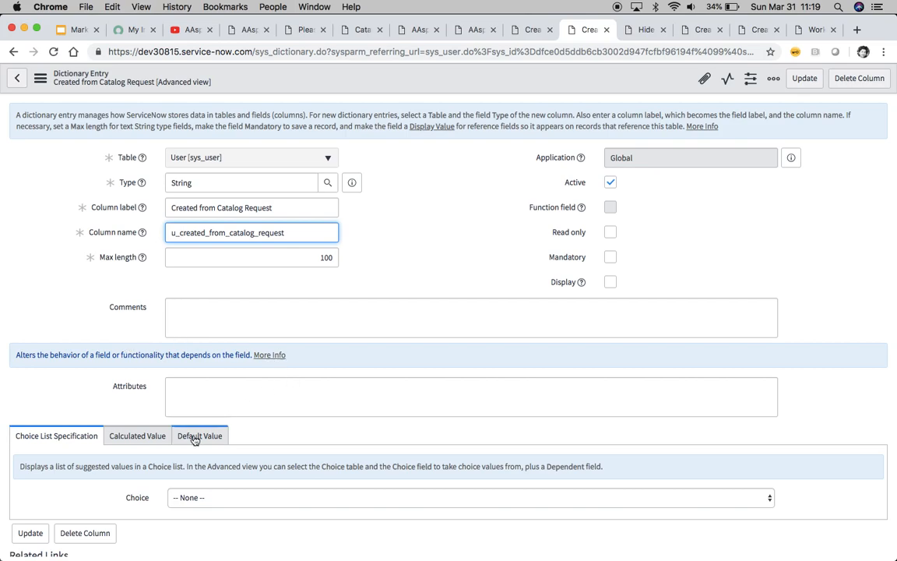
pyautogui.click(199, 436)
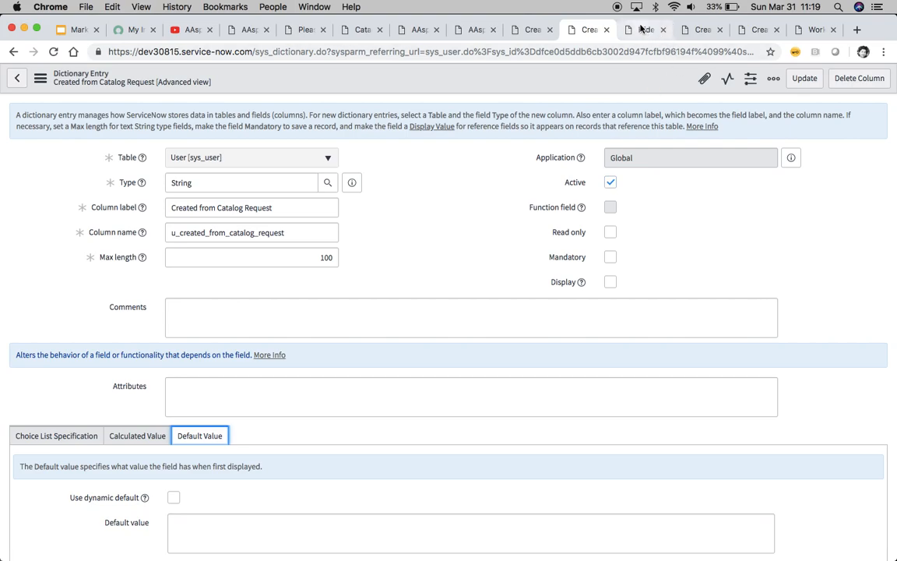
# - Review the Hide Variables policy's actions, then view the Create New User from Variables script
pyautogui.click(644, 29)
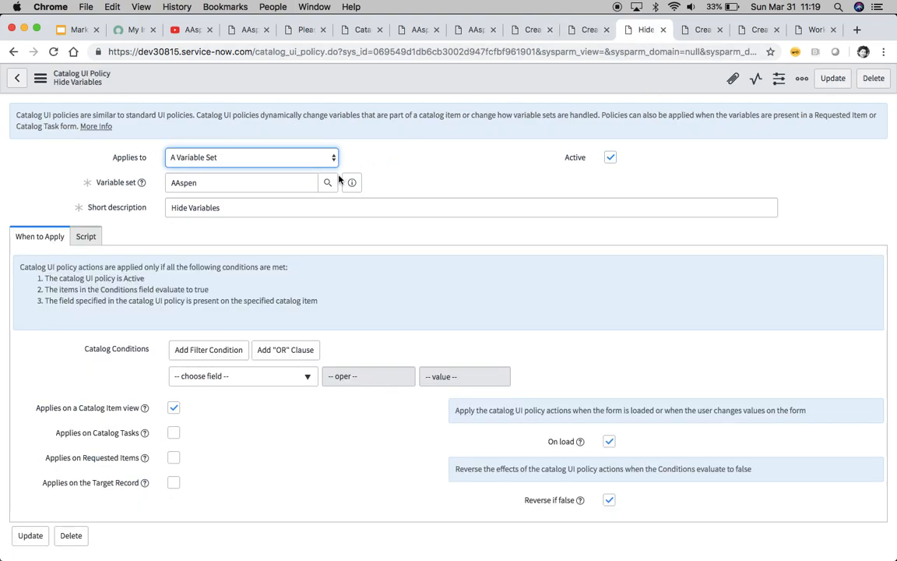
pyautogui.moveTo(237, 239)
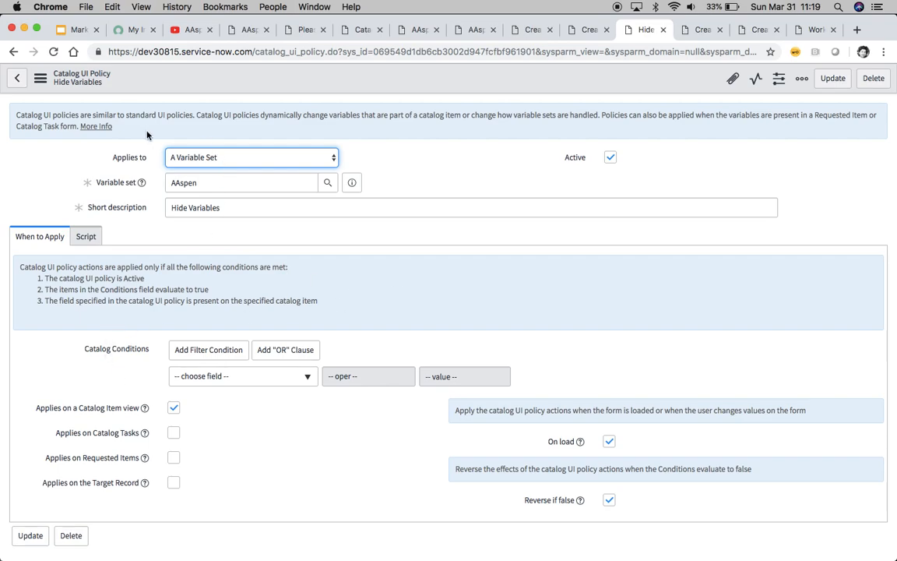
pyautogui.scroll(-3)
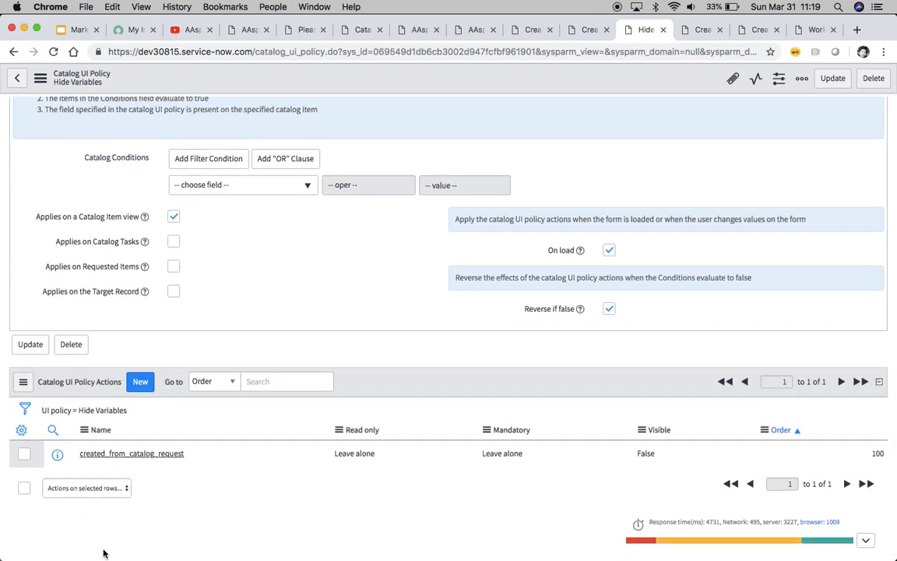
pyautogui.moveTo(249, 245)
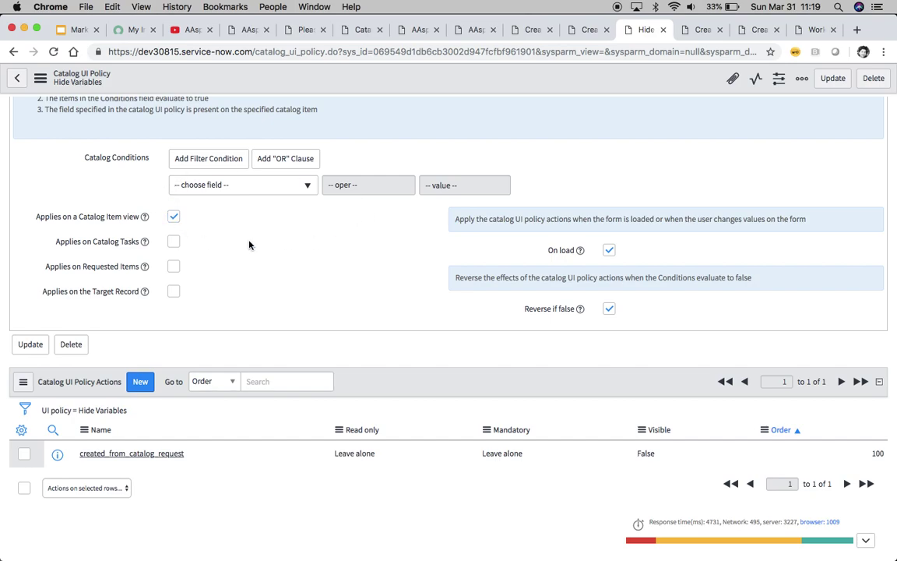
pyautogui.moveTo(201, 486)
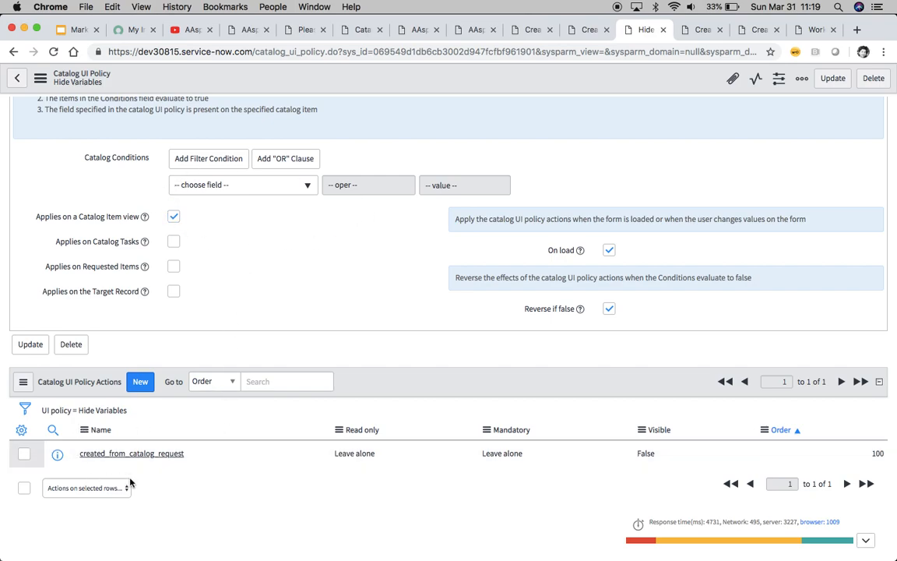
pyautogui.moveTo(361, 486)
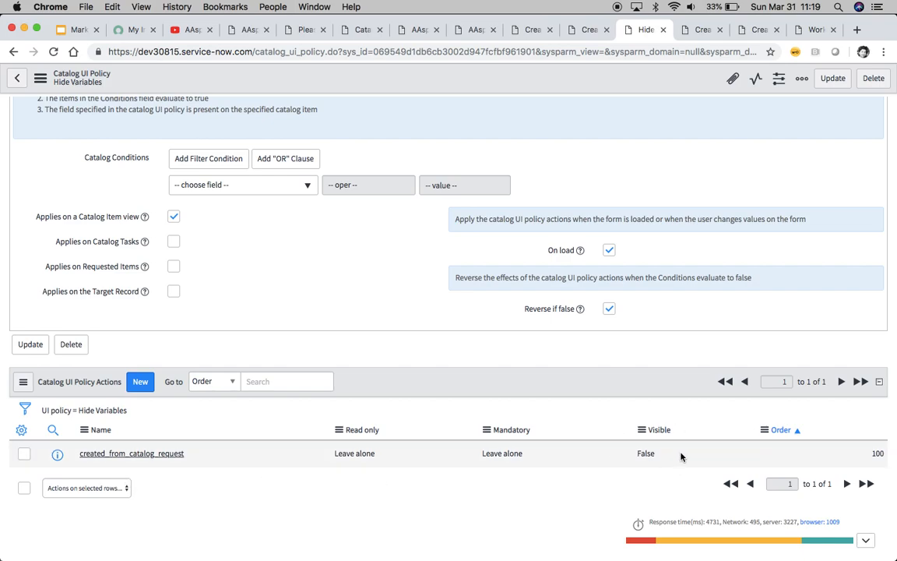
pyautogui.scroll(-3)
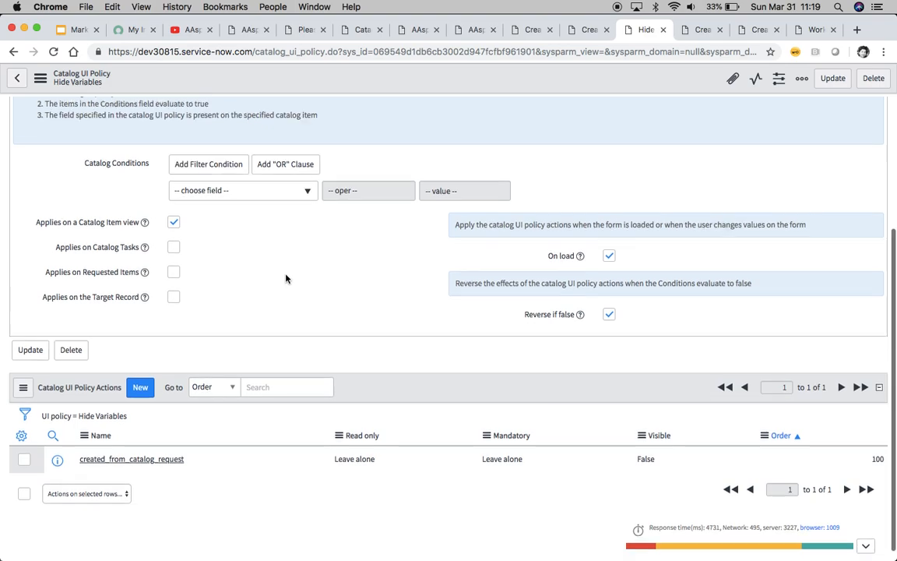
pyautogui.scroll(3)
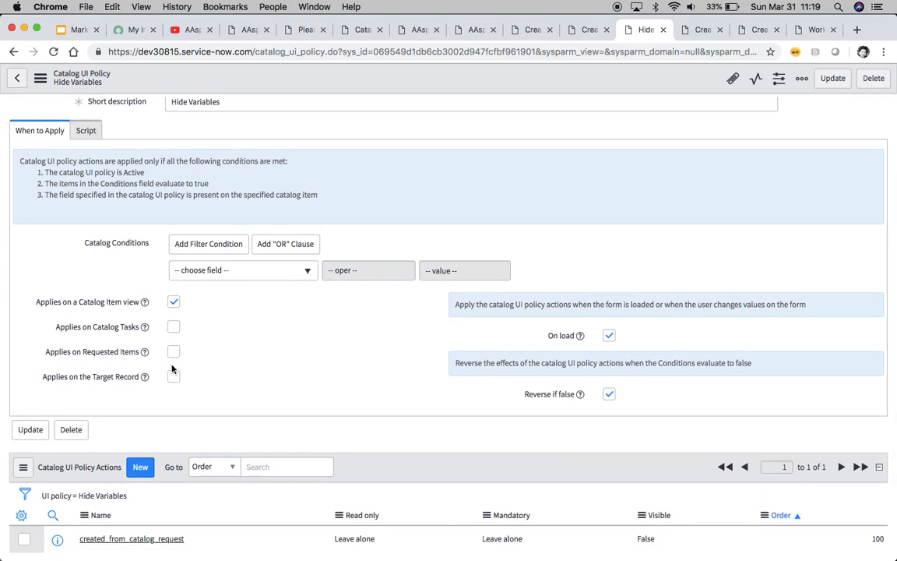
pyautogui.moveTo(182, 370)
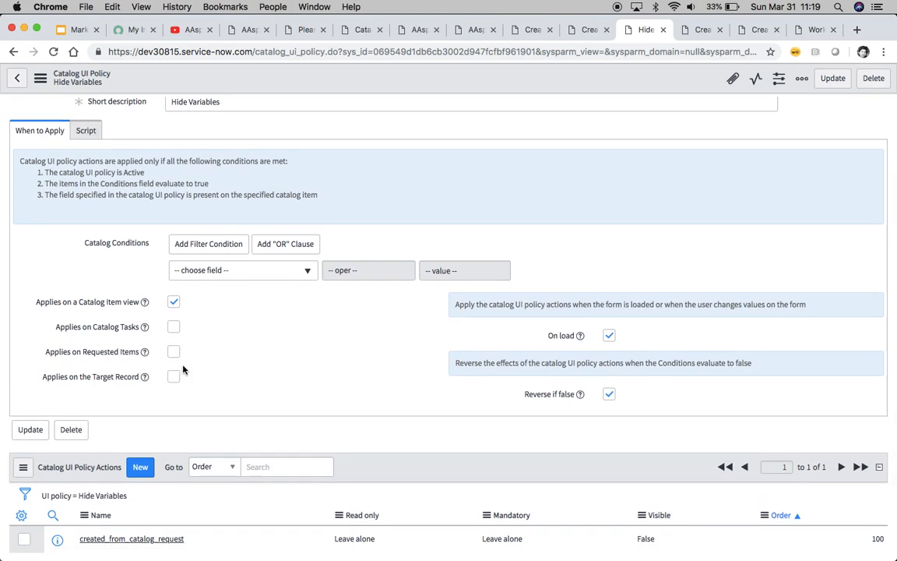
pyautogui.moveTo(323, 358)
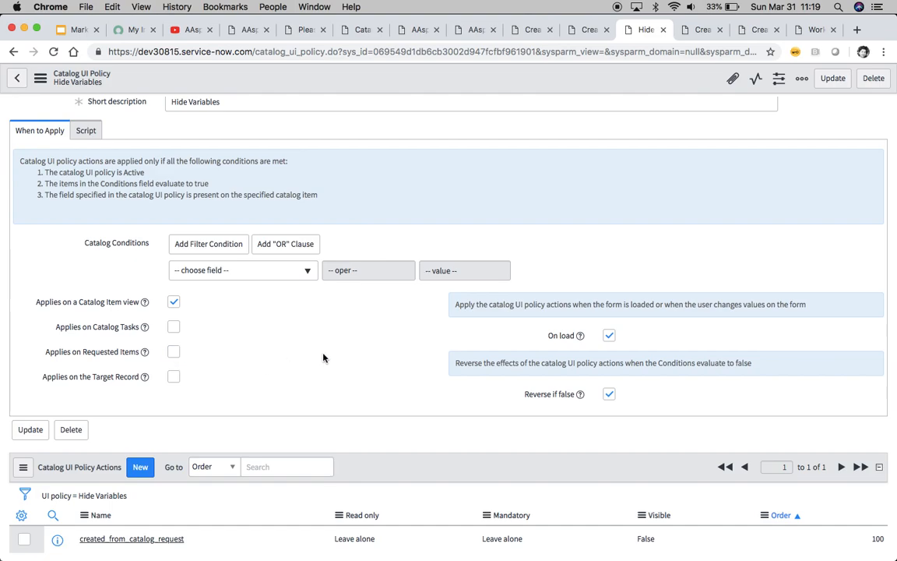
pyautogui.click(701, 29)
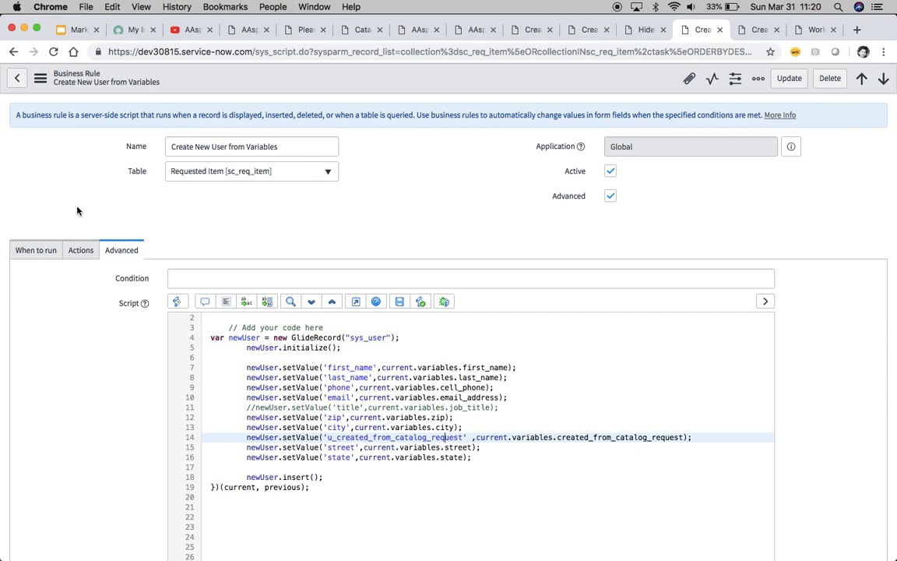
pyautogui.click(35, 250)
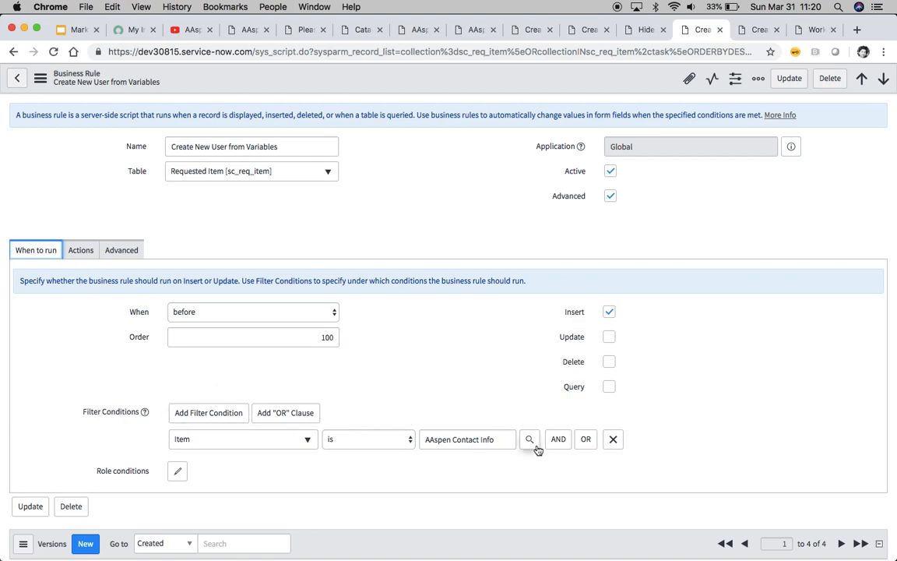
pyautogui.click(121, 250)
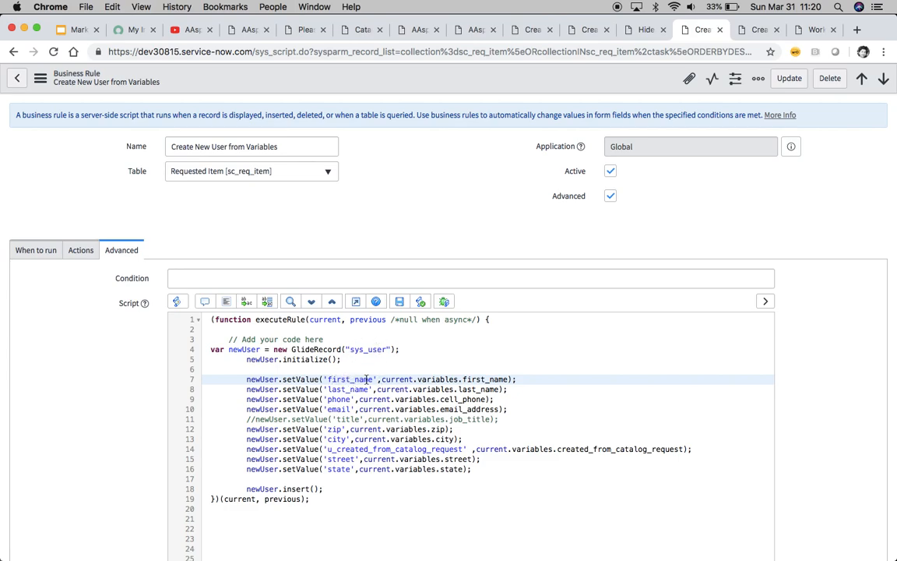
pyautogui.moveTo(403, 379)
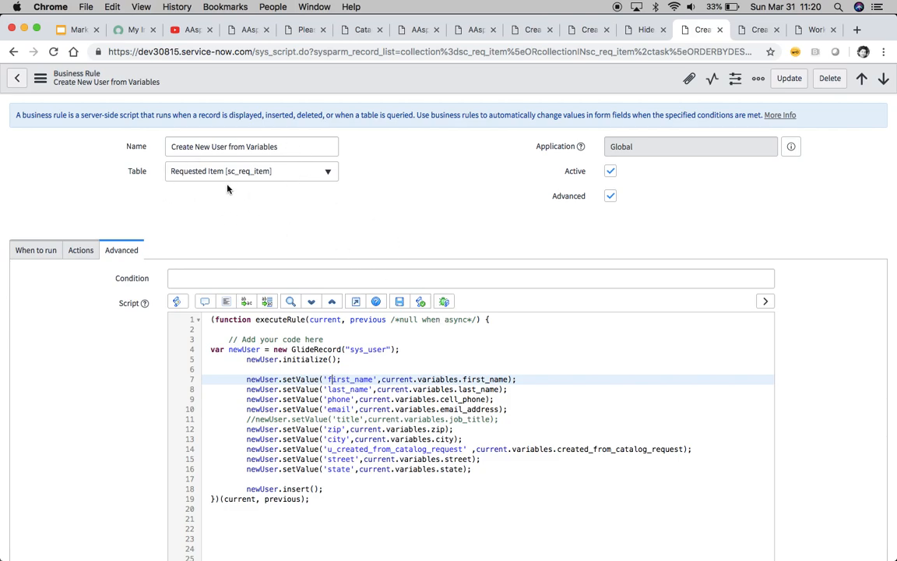
pyautogui.moveTo(303, 204)
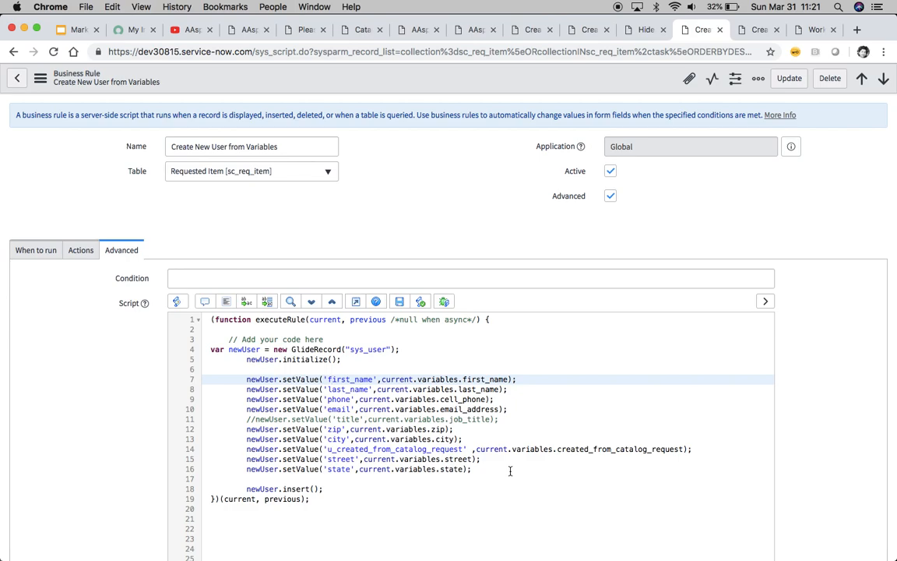
pyautogui.click(332, 380)
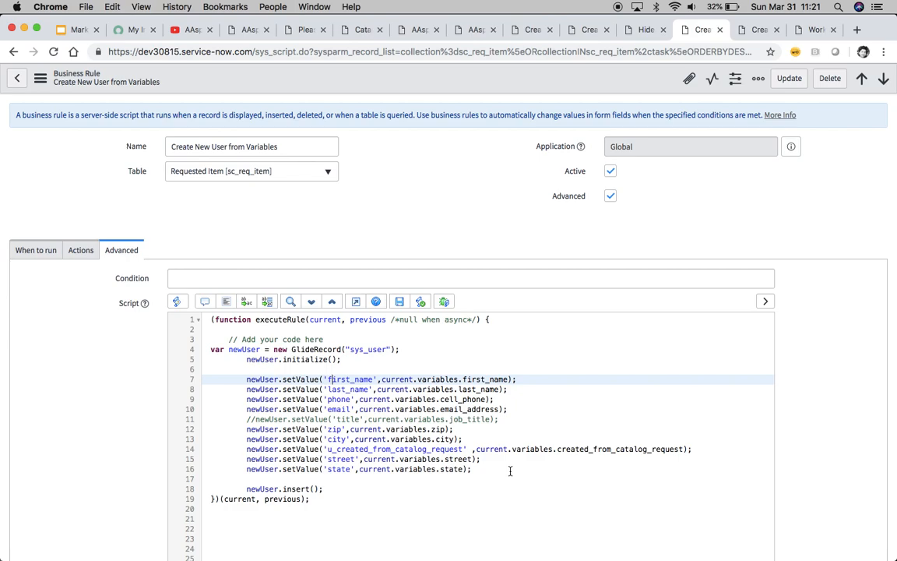
pyautogui.moveTo(494, 471)
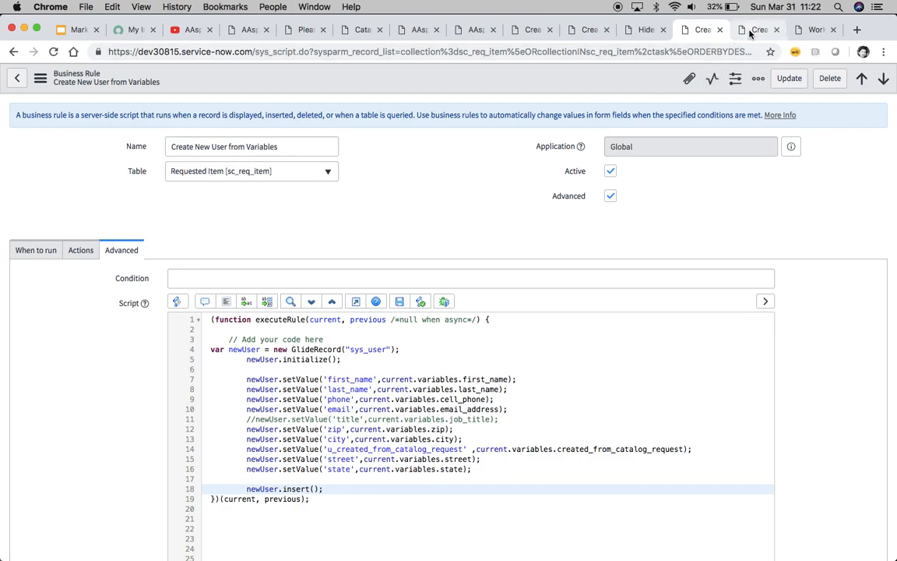
# - Review the email-device script of the Create primary email device business rule on User
pyautogui.click(757, 29)
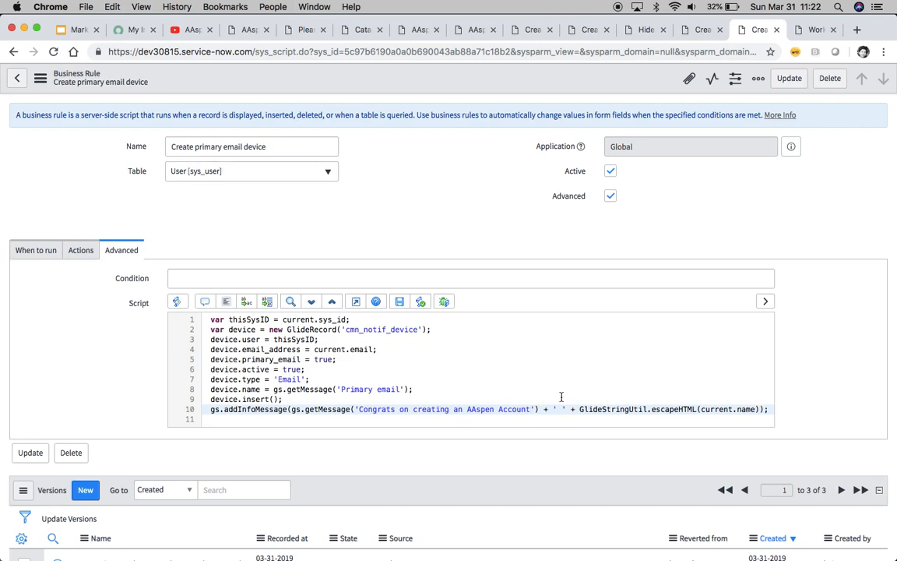
pyautogui.moveTo(262, 192)
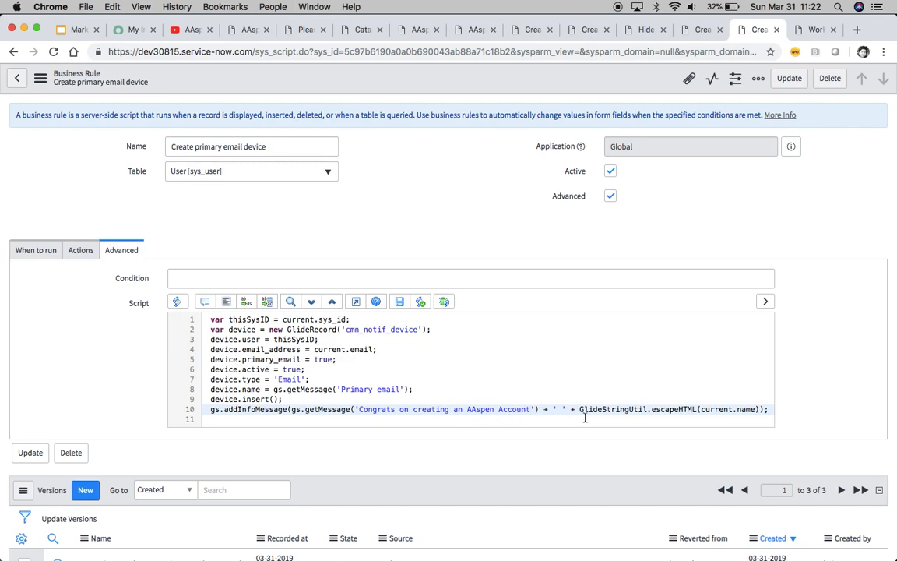
pyautogui.moveTo(535, 401)
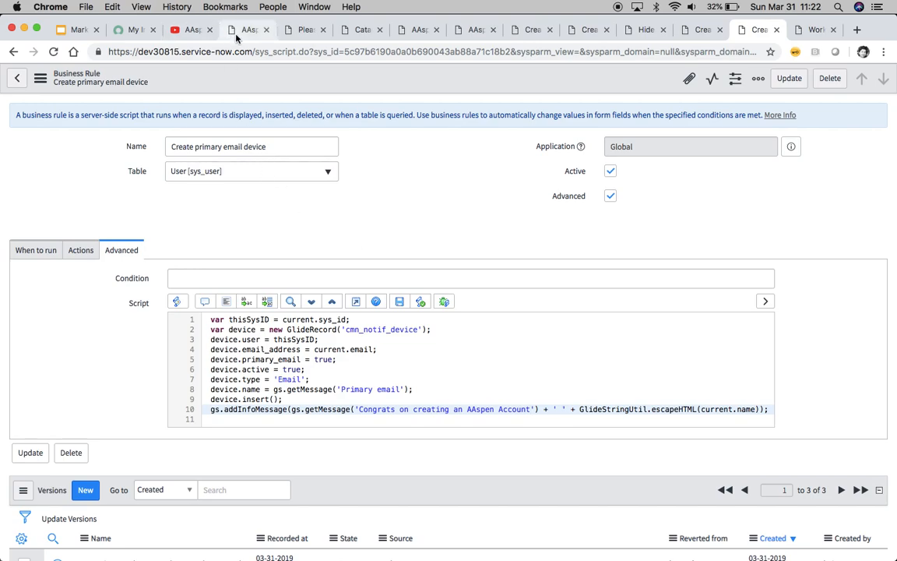
# - Order AAspen Contact Info again with first name changed to 'Tim A'
pyautogui.click(249, 30)
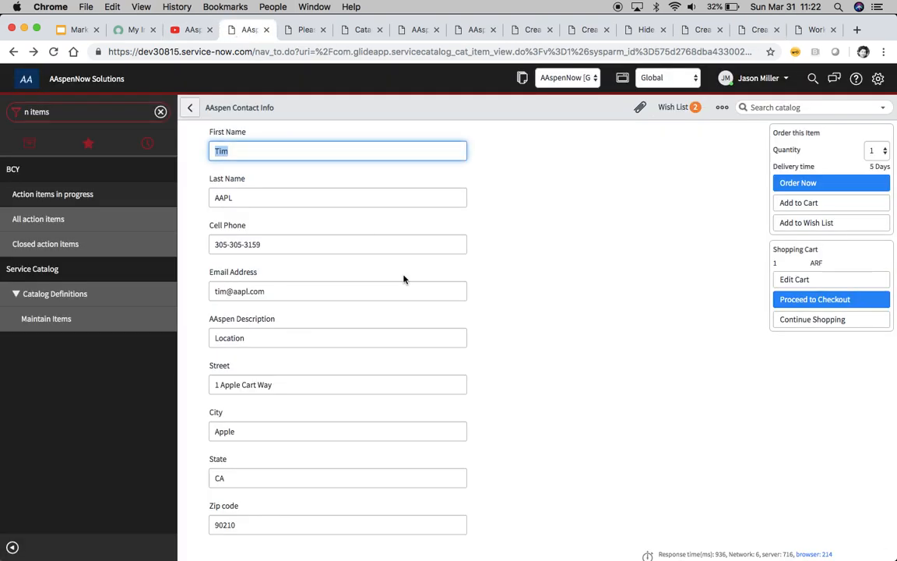
pyautogui.click(337, 243)
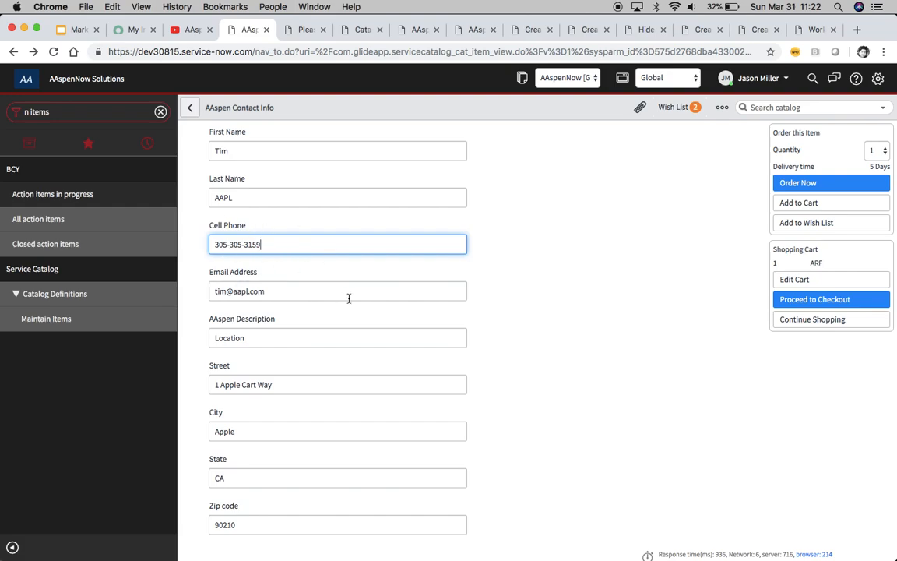
pyautogui.click(337, 150)
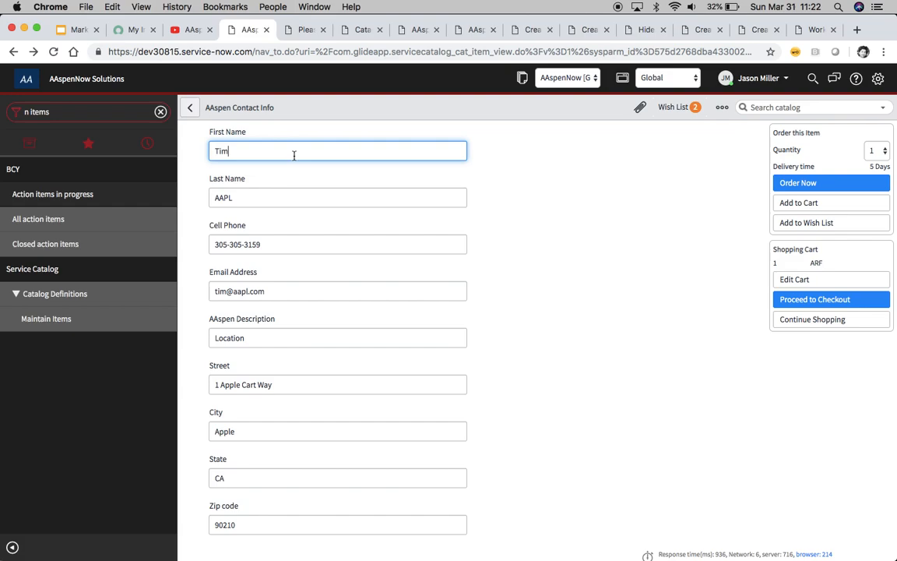
pyautogui.write('A')
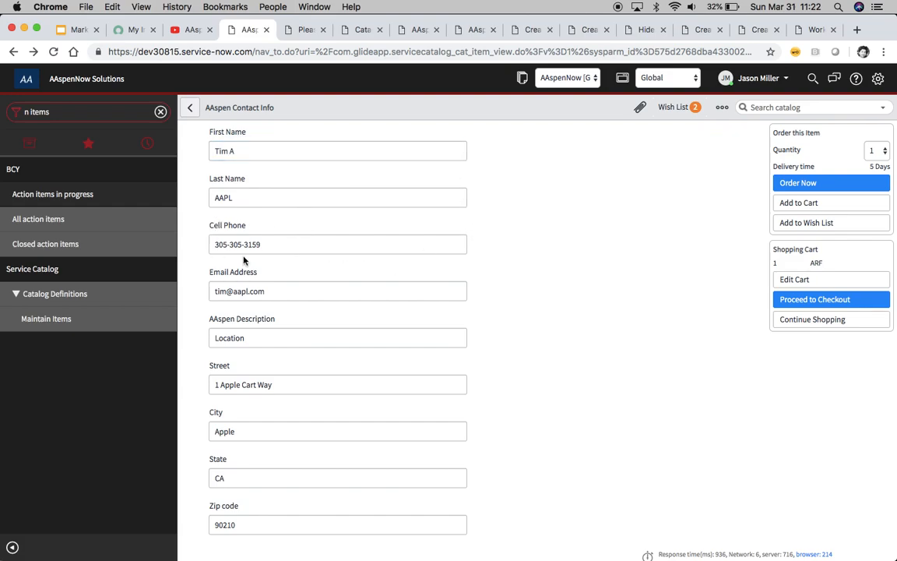
pyautogui.moveTo(539, 265)
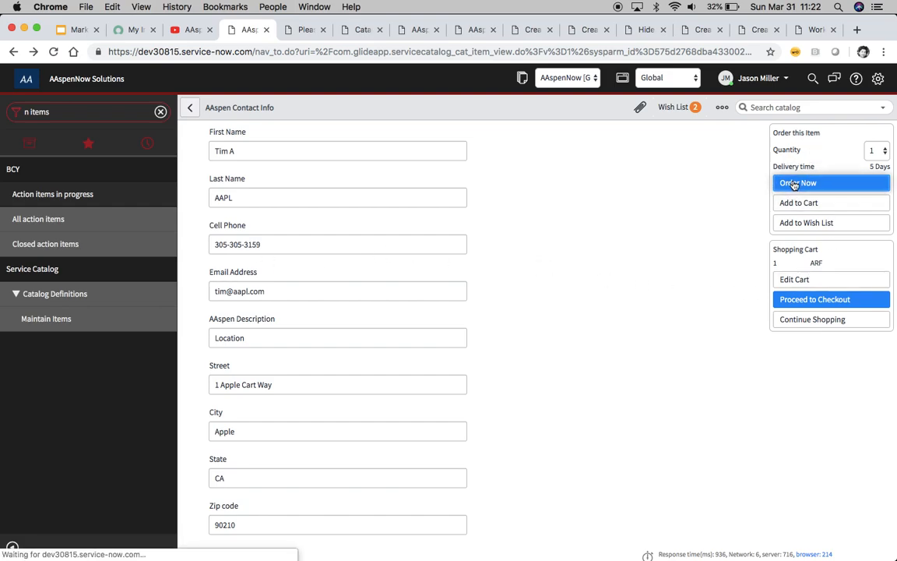
pyautogui.click(798, 182)
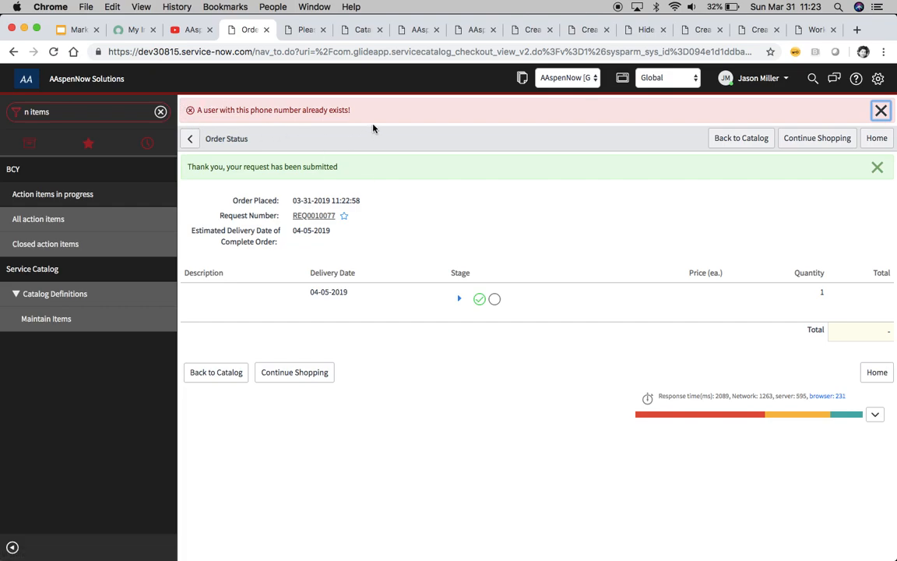
pyautogui.moveTo(380, 123)
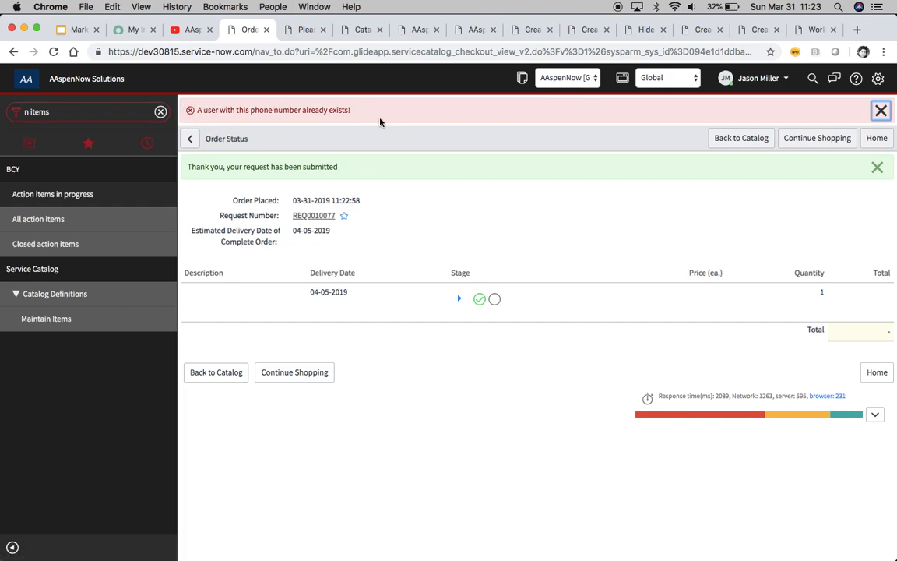
pyautogui.click(304, 30)
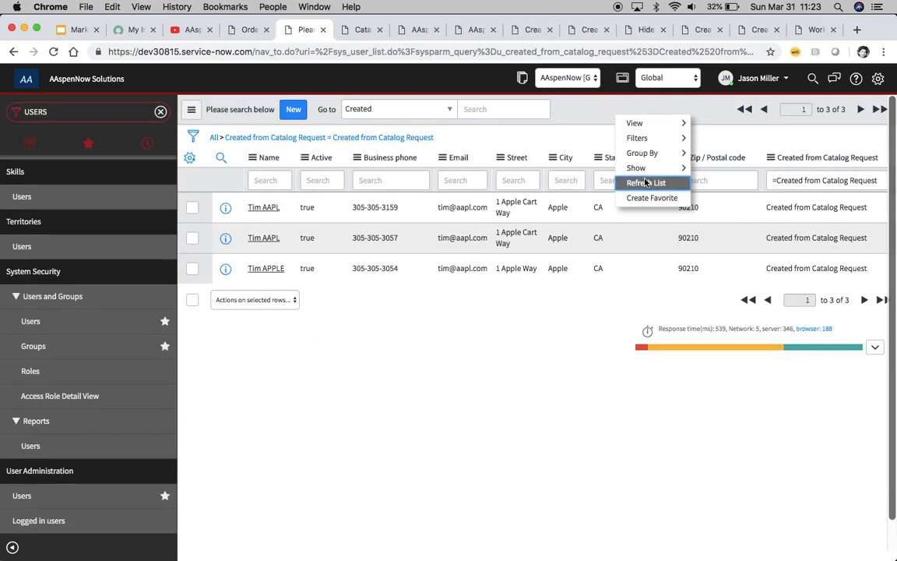
pyautogui.click(646, 182)
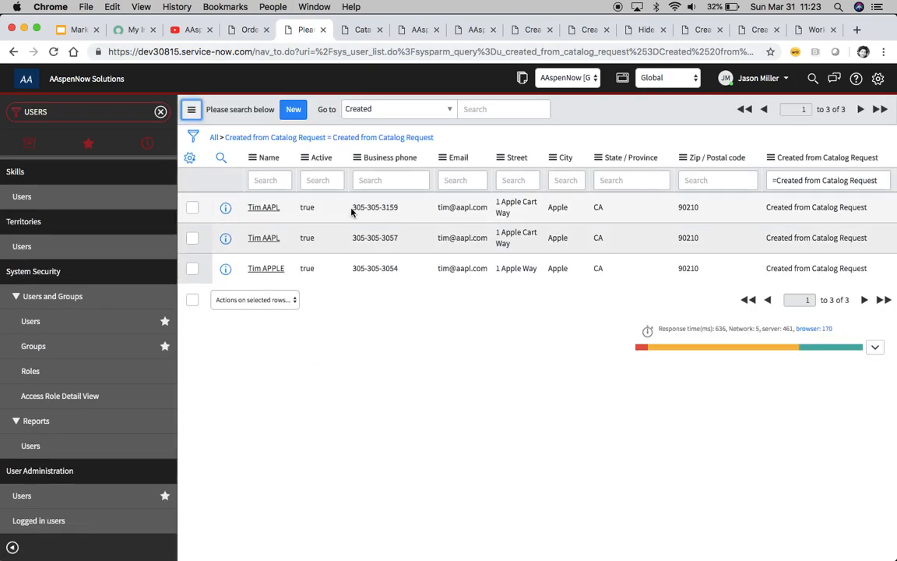
pyautogui.moveTo(467, 210)
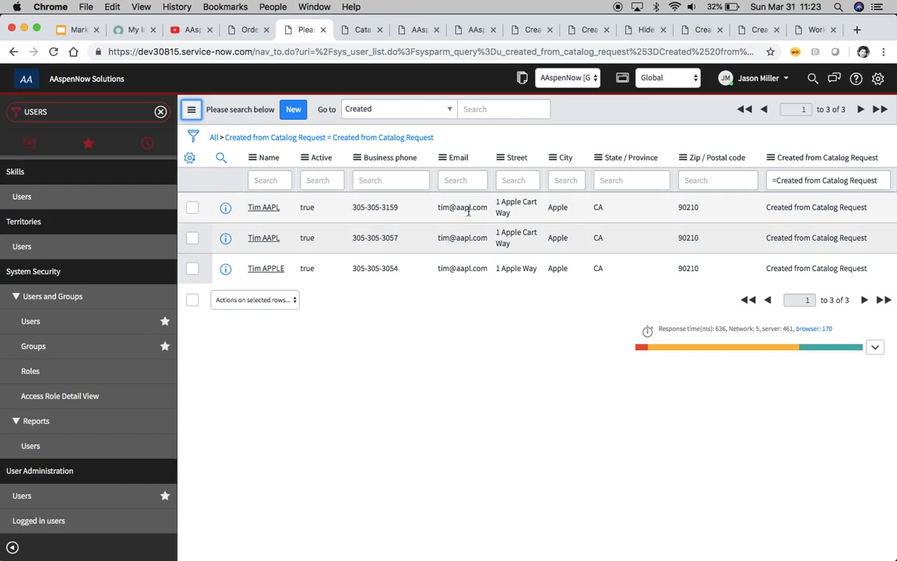
pyautogui.moveTo(434, 212)
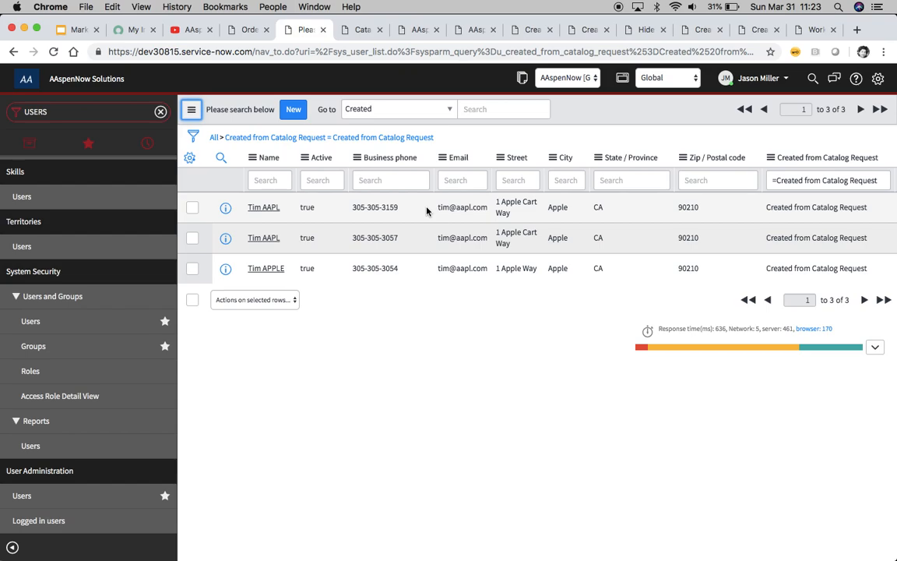
pyautogui.moveTo(493, 225)
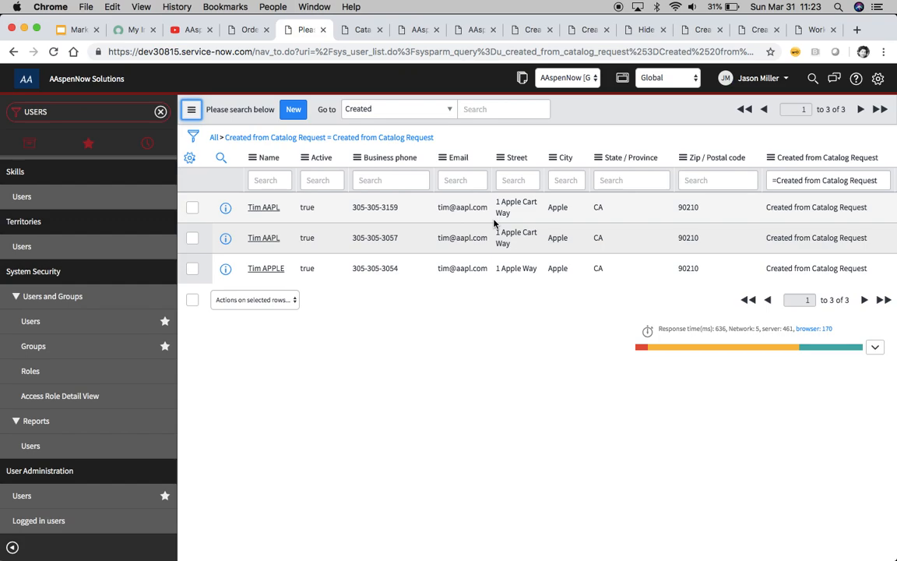
pyautogui.moveTo(392, 224)
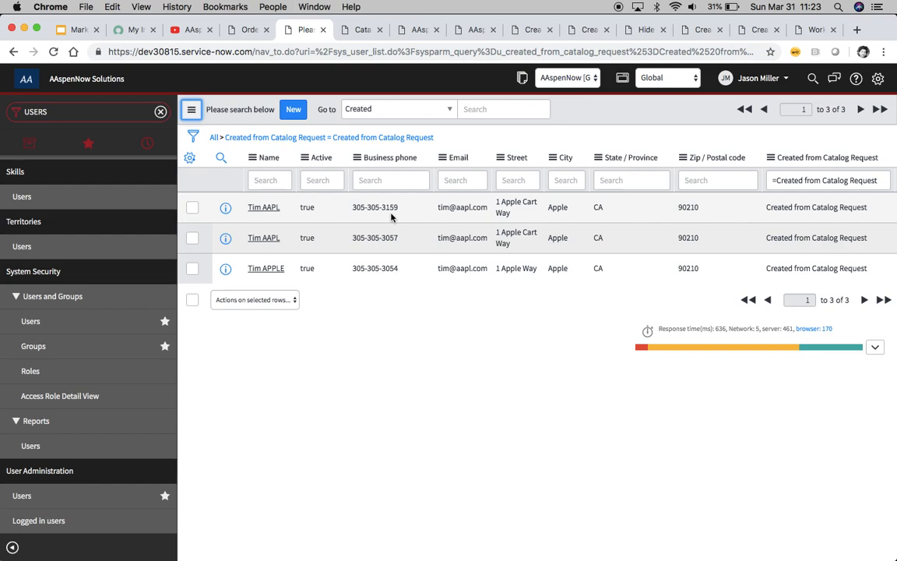
pyautogui.moveTo(370, 218)
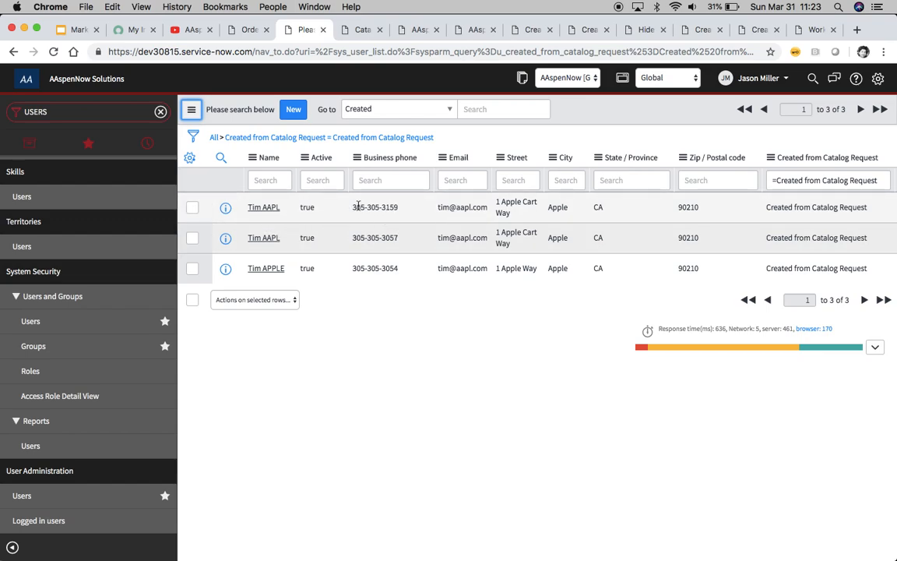
pyautogui.moveTo(396, 210)
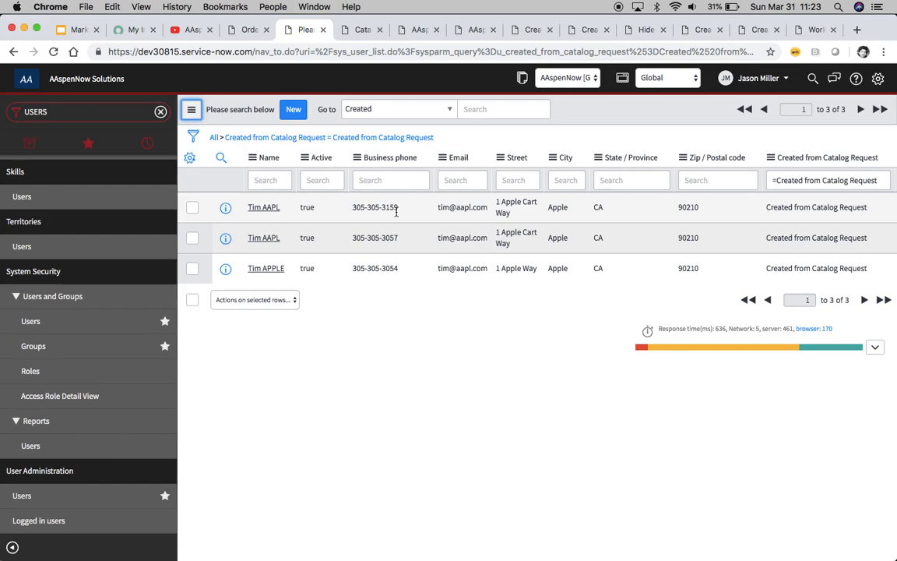
# - Dismiss the duplicate phone number warning on the REQ0010077 order status page
pyautogui.click(247, 29)
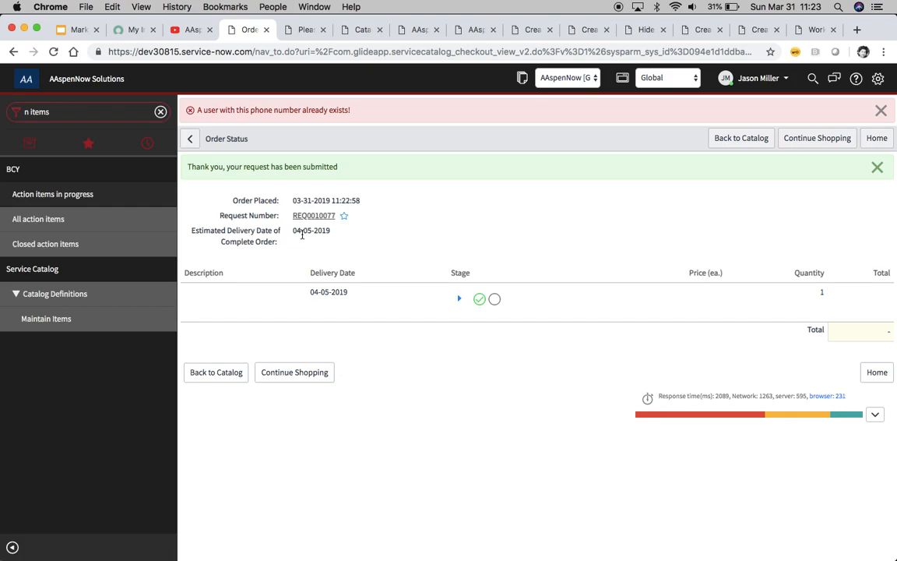
pyautogui.moveTo(411, 232)
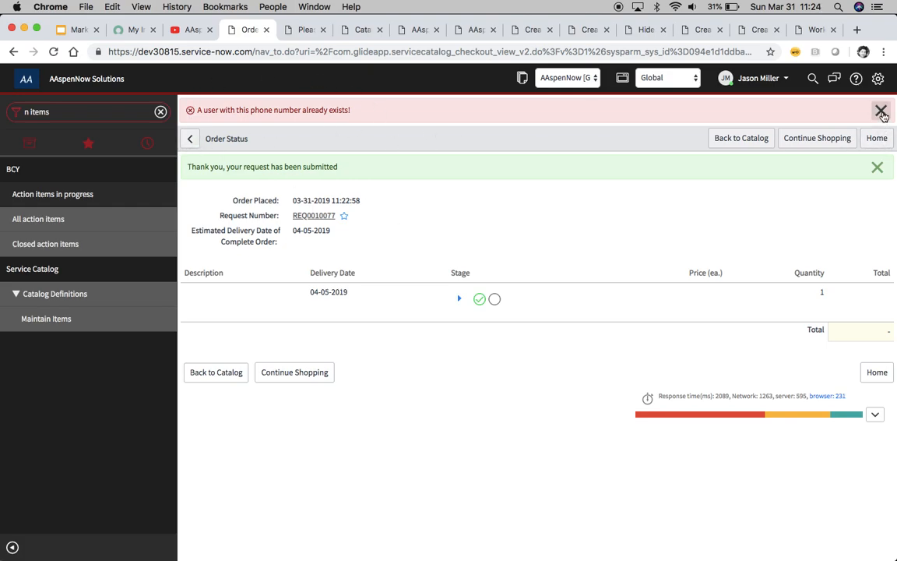
pyautogui.click(880, 109)
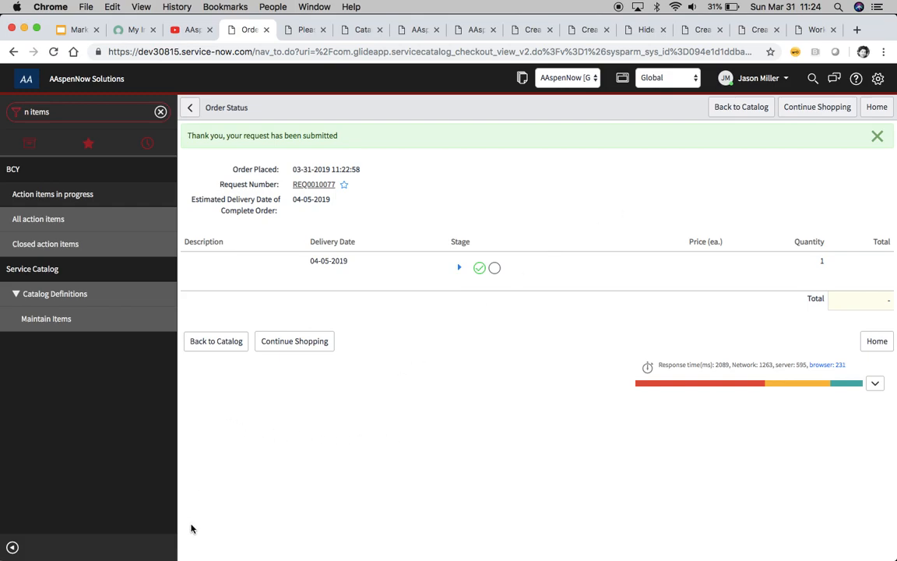
pyautogui.moveTo(327, 426)
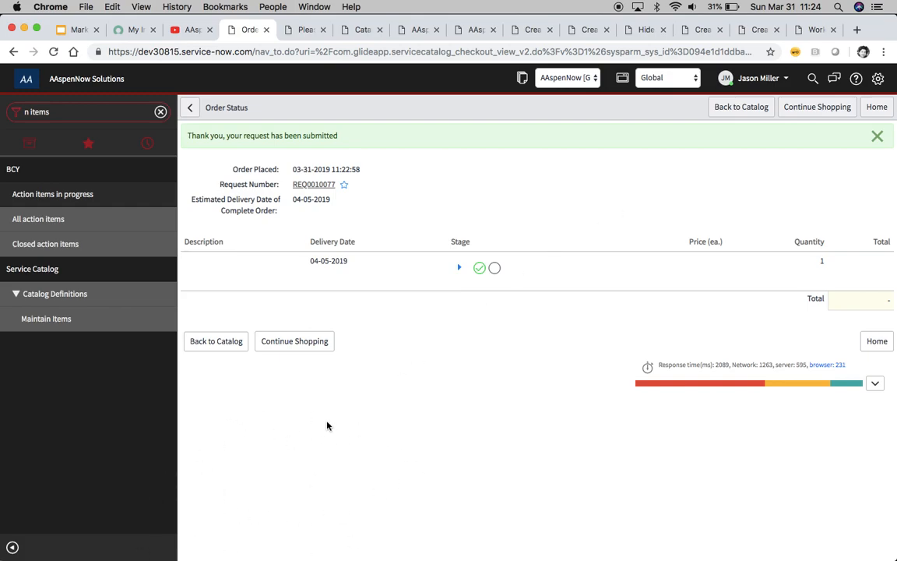
pyautogui.moveTo(678, 141)
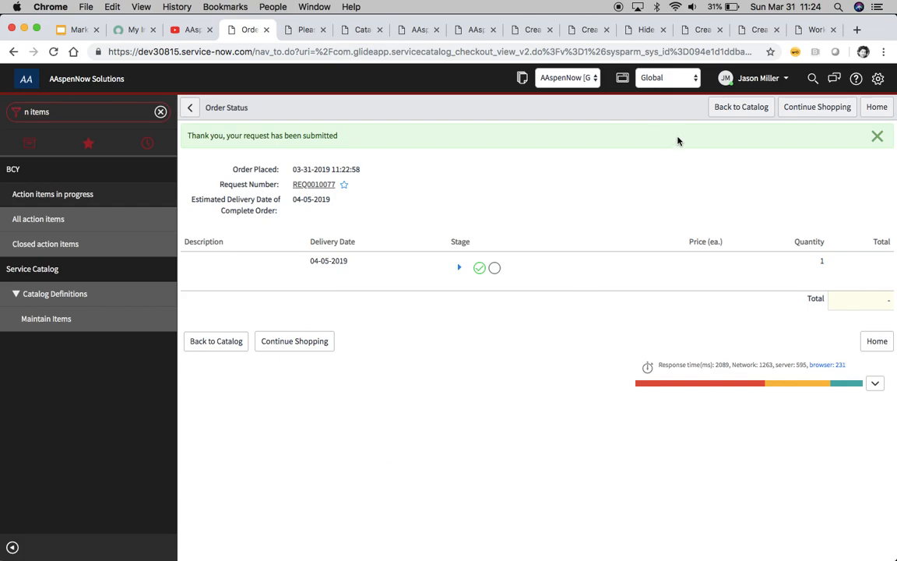
pyautogui.moveTo(691, 151)
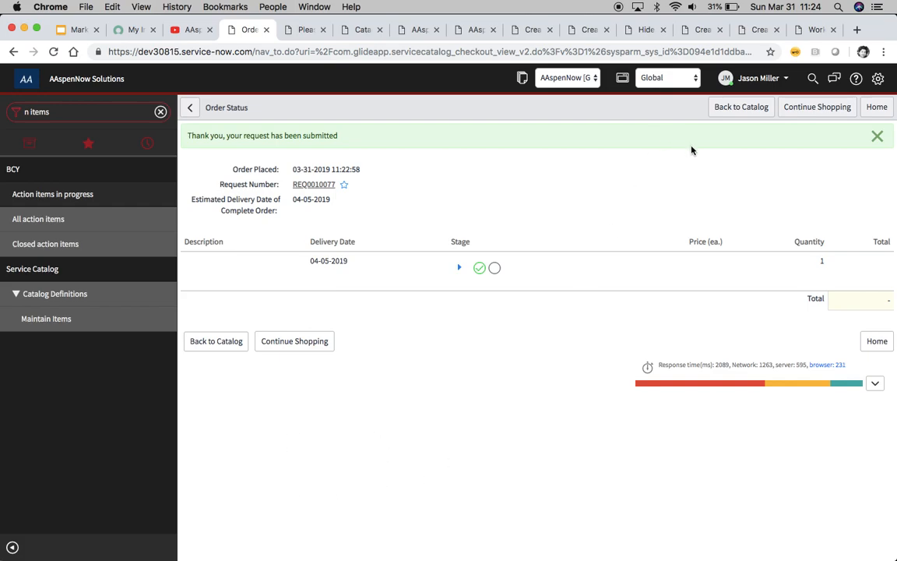